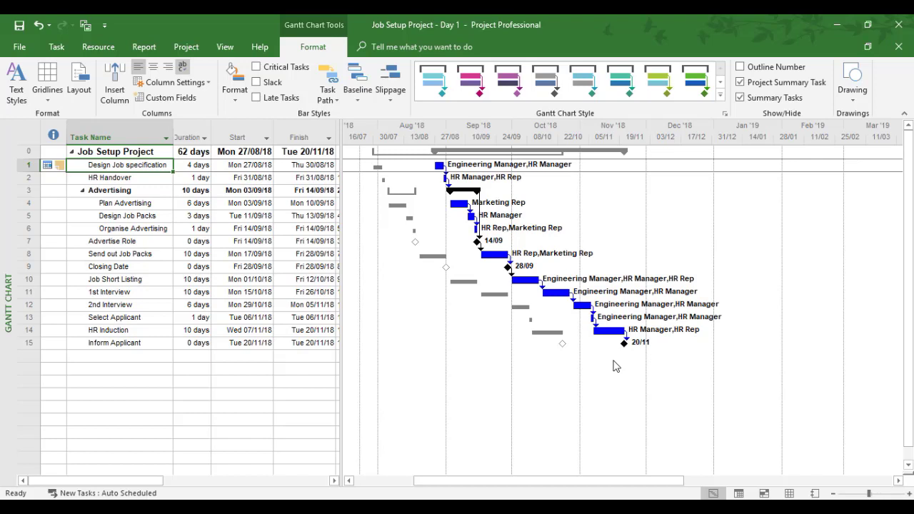
pyautogui.moveTo(620, 364)
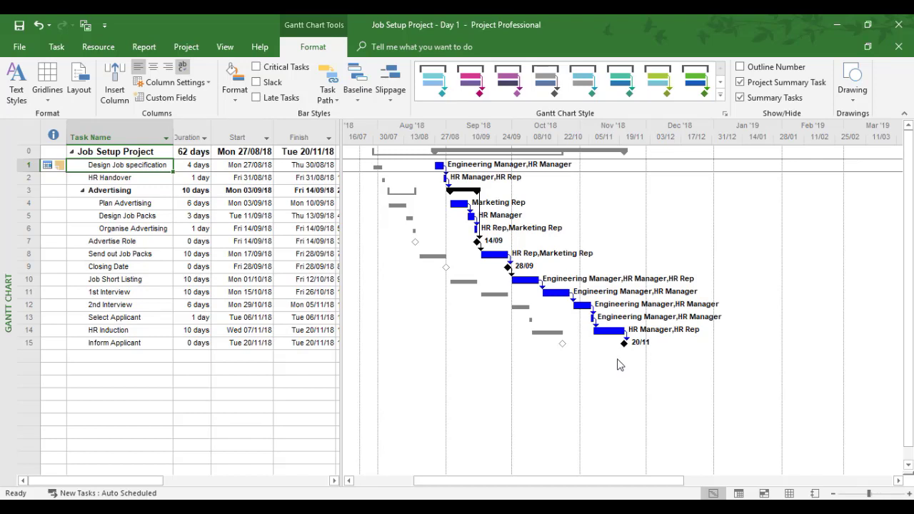
pyautogui.moveTo(343, 177)
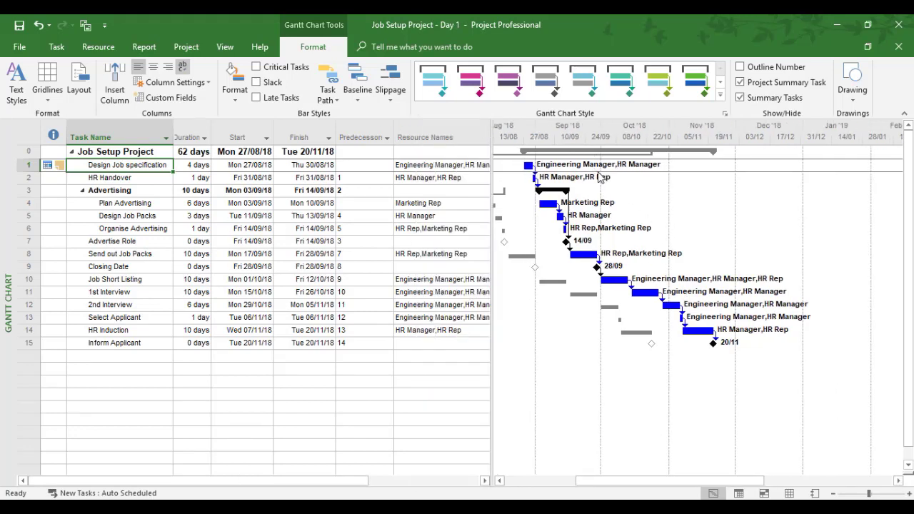
pyautogui.moveTo(480, 199)
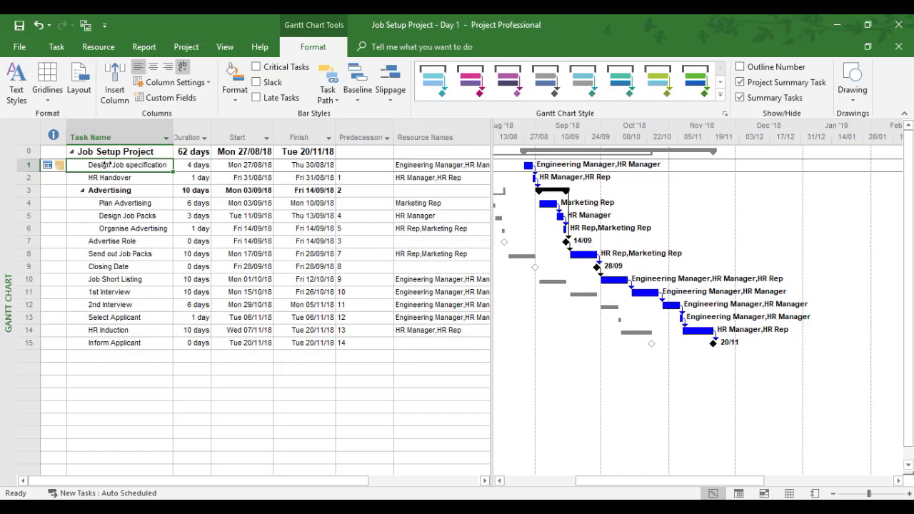
pyautogui.moveTo(378, 330)
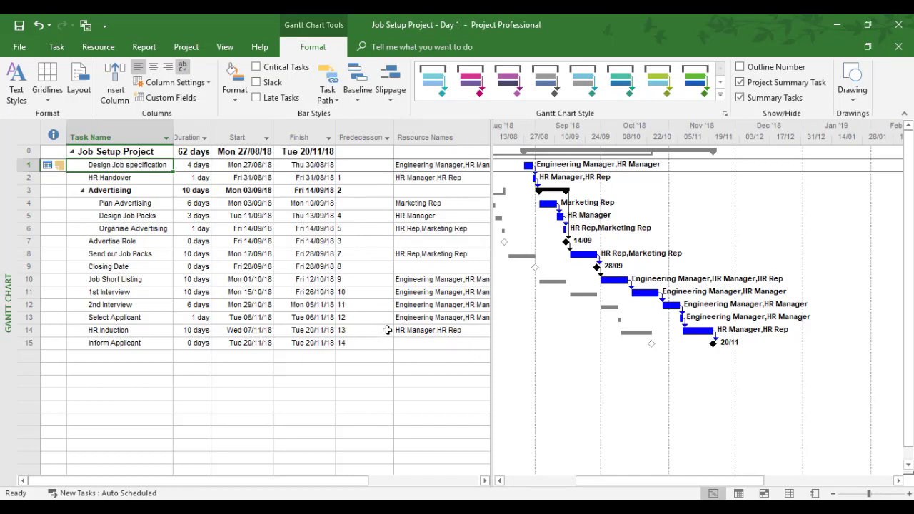
pyautogui.moveTo(391, 327)
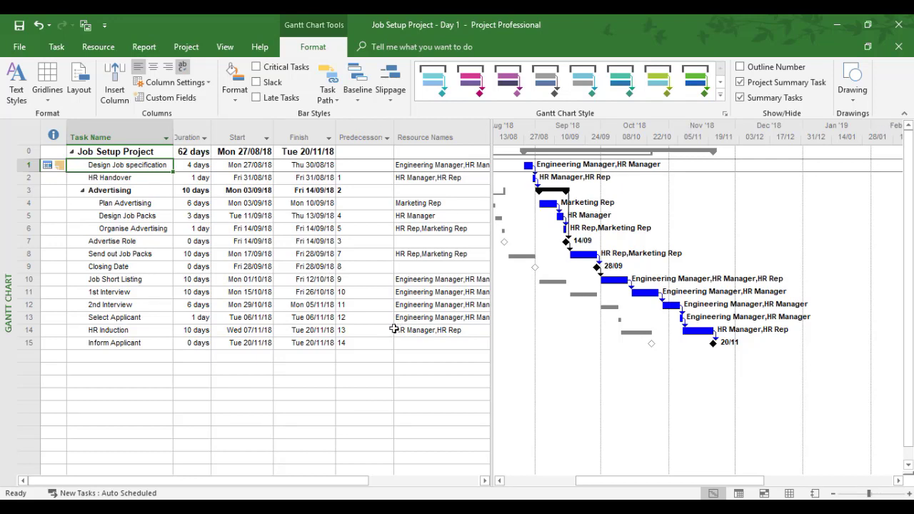
pyautogui.moveTo(143, 237)
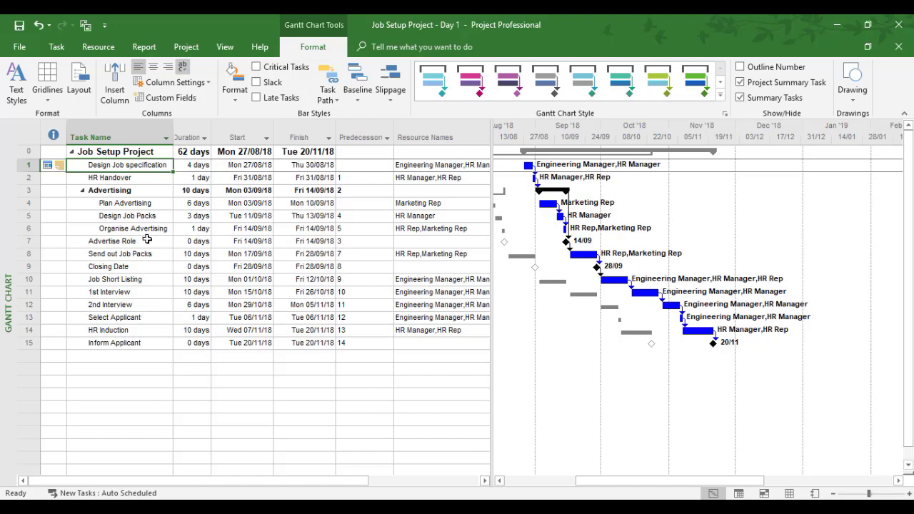
pyautogui.moveTo(148, 239)
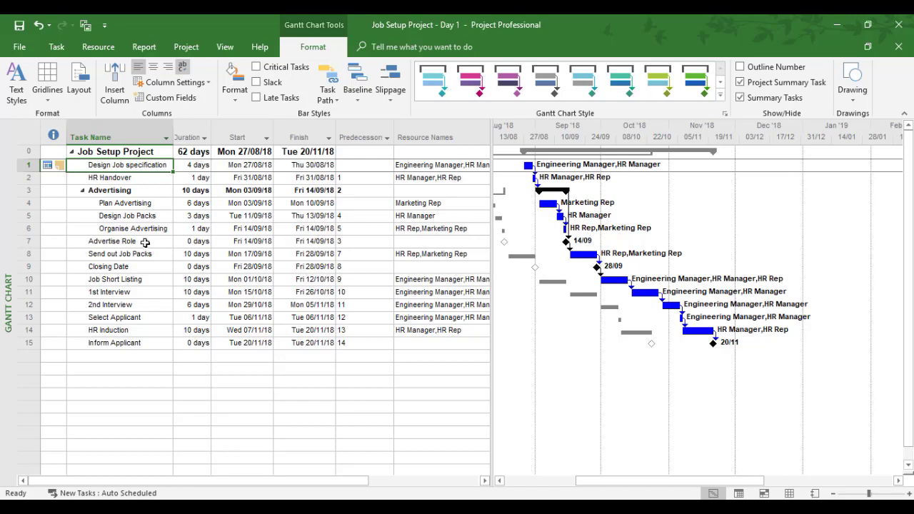
pyautogui.moveTo(174, 392)
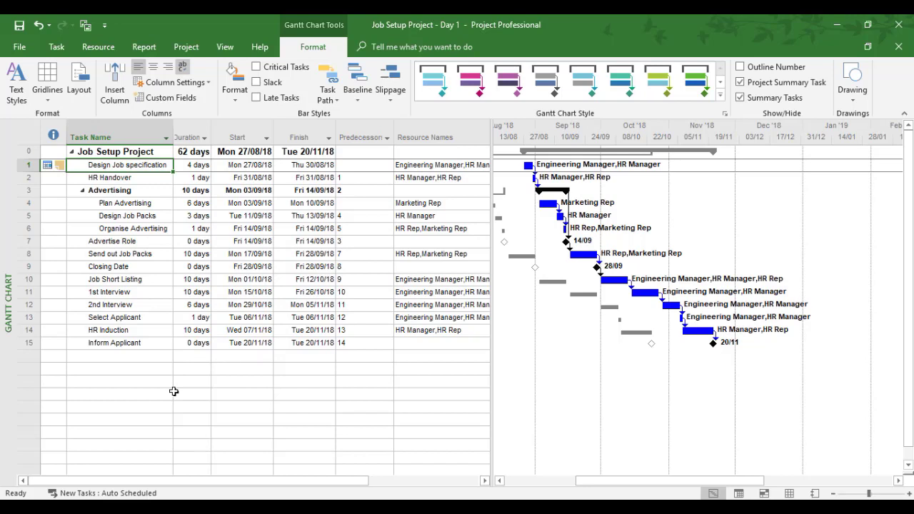
pyautogui.moveTo(203, 387)
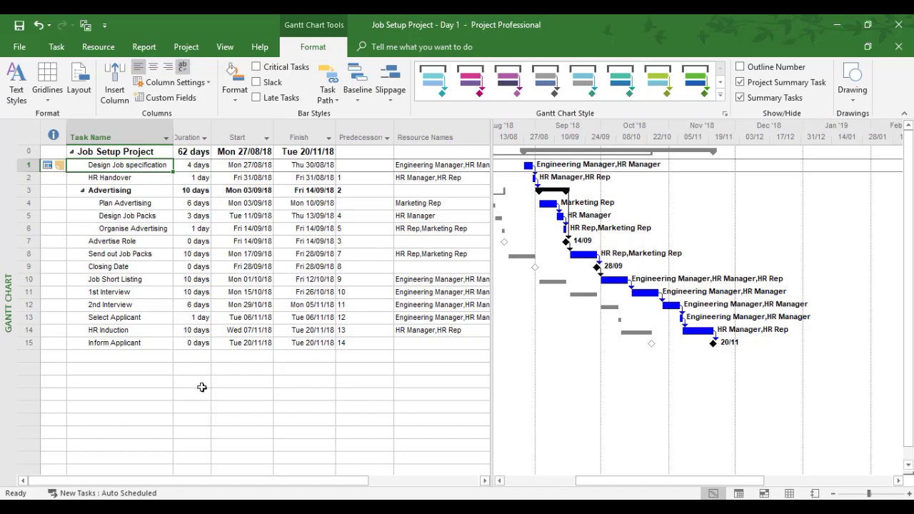
pyautogui.moveTo(431, 275)
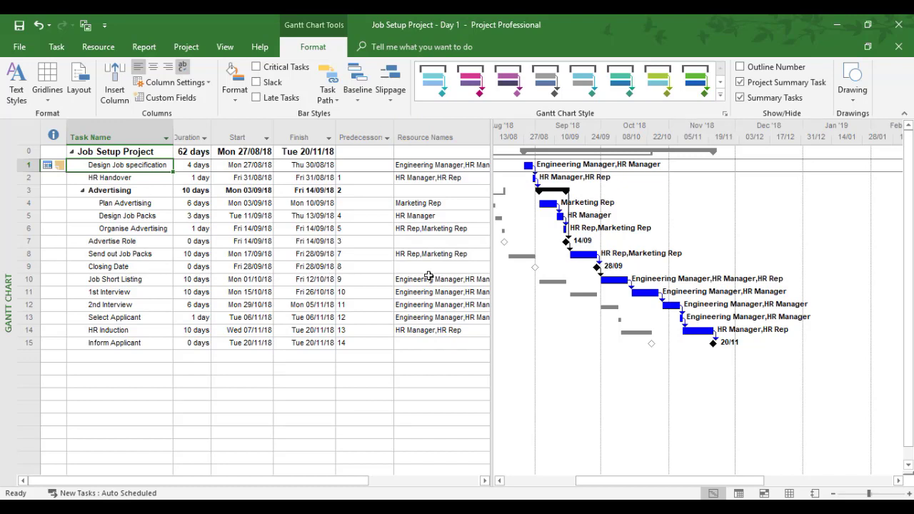
pyautogui.moveTo(425, 276)
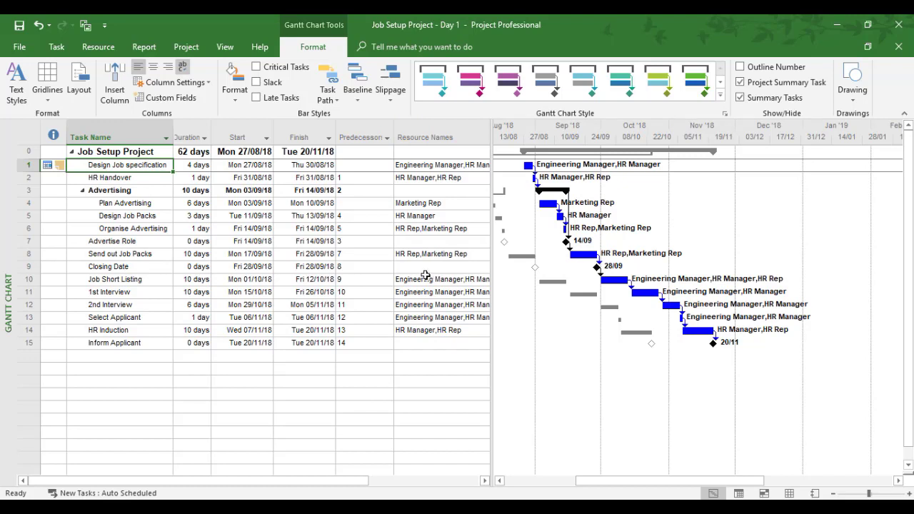
pyautogui.moveTo(297, 62)
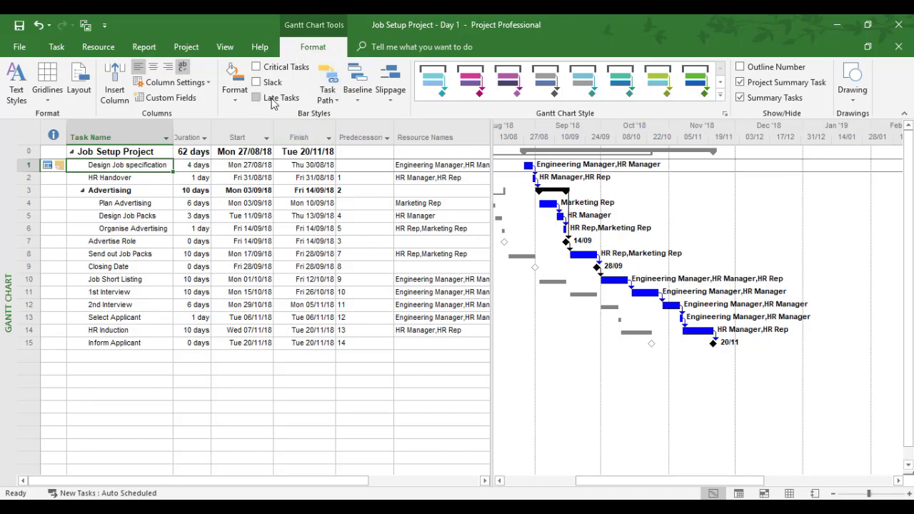
pyautogui.moveTo(171, 97)
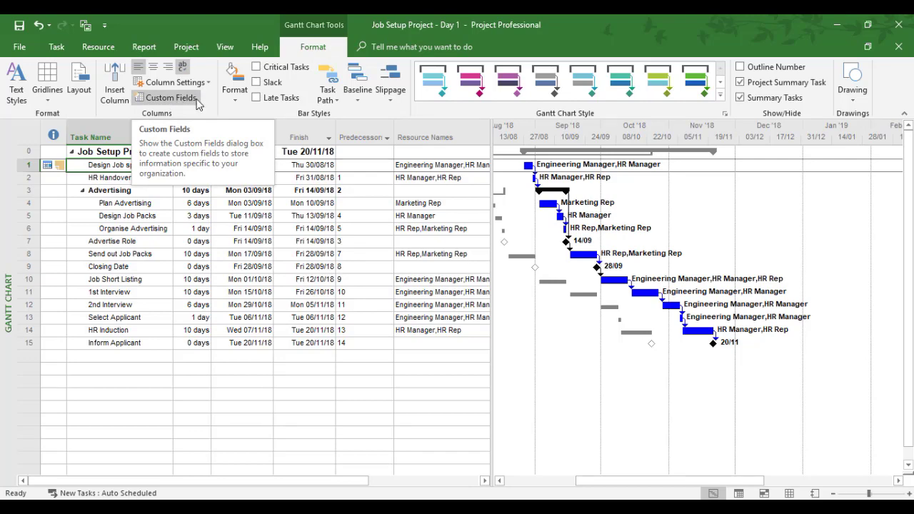
# Step: Reach the Custom Fields dialog from the Project ribbon
pyautogui.click(185, 46)
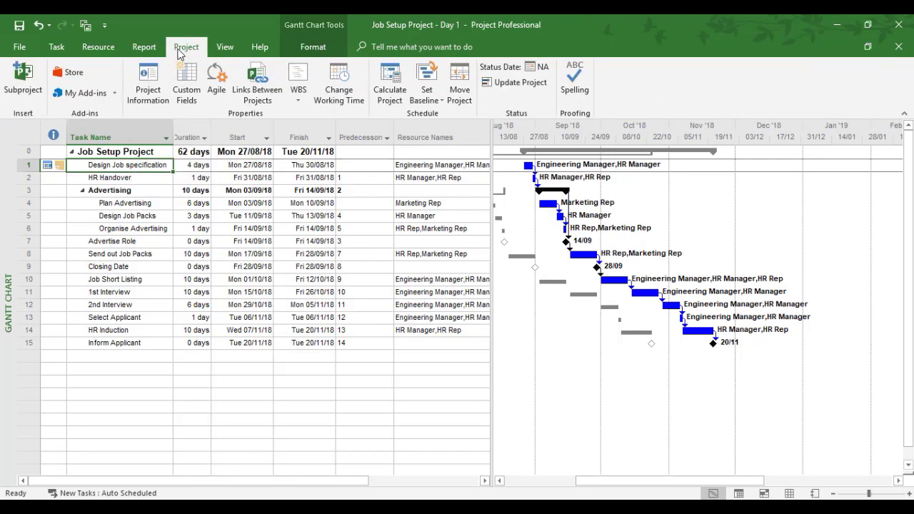
pyautogui.moveTo(185, 81)
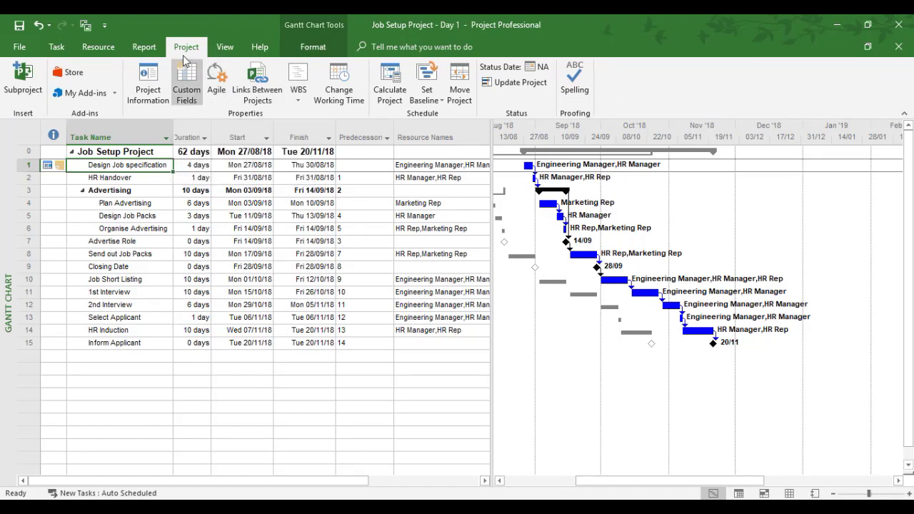
pyautogui.moveTo(187, 117)
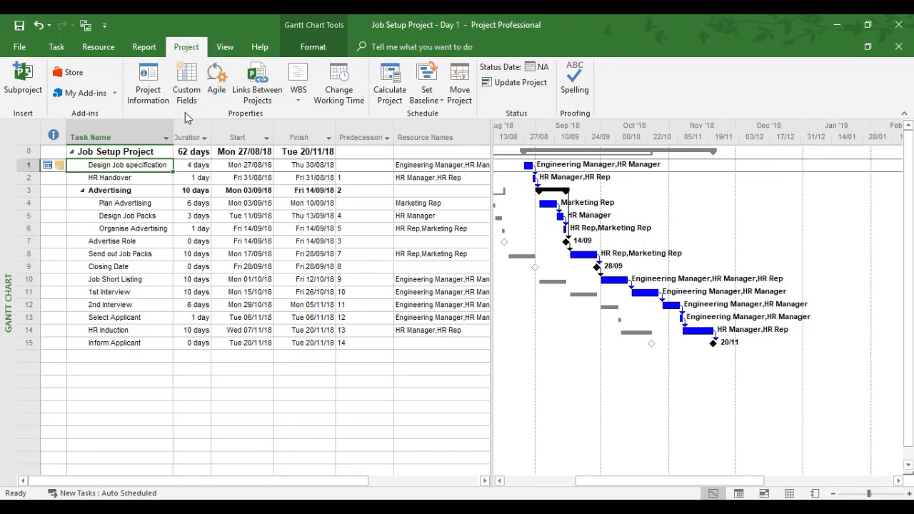
pyautogui.moveTo(186, 89)
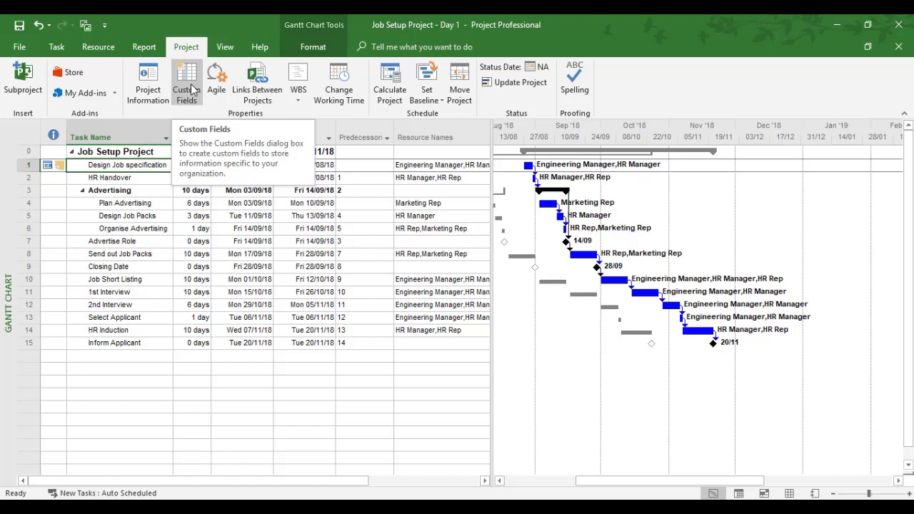
pyautogui.click(186, 81)
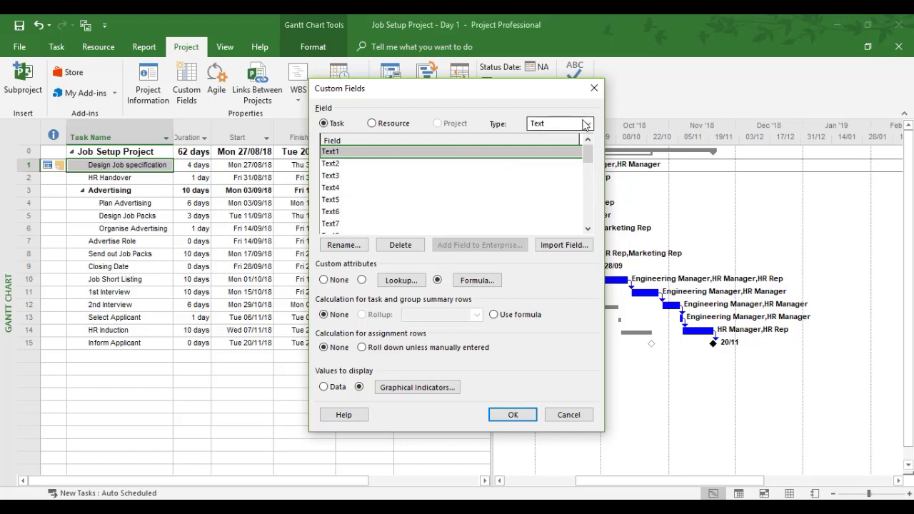
pyautogui.click(585, 123)
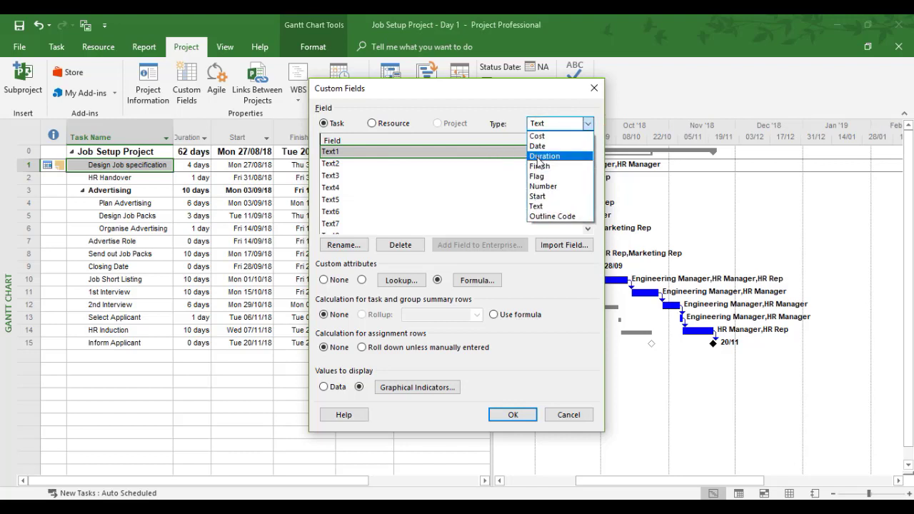
pyautogui.moveTo(537, 176)
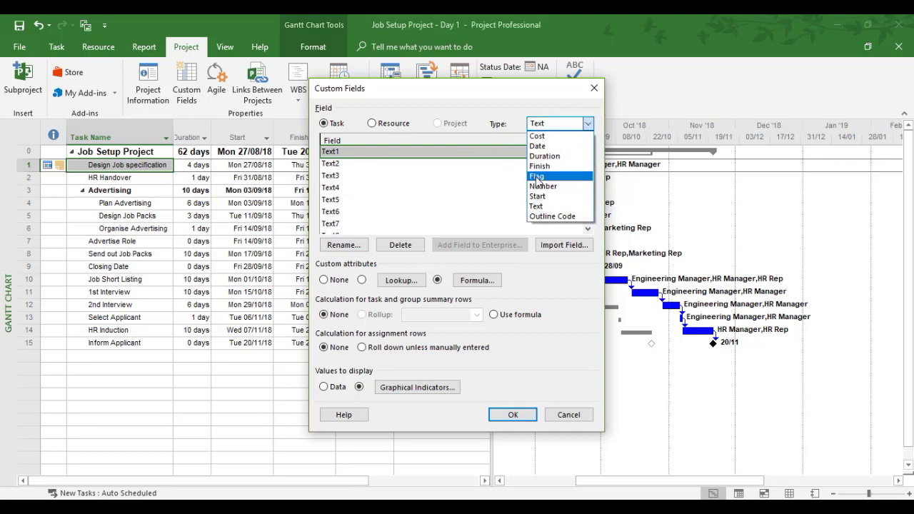
pyautogui.moveTo(543, 146)
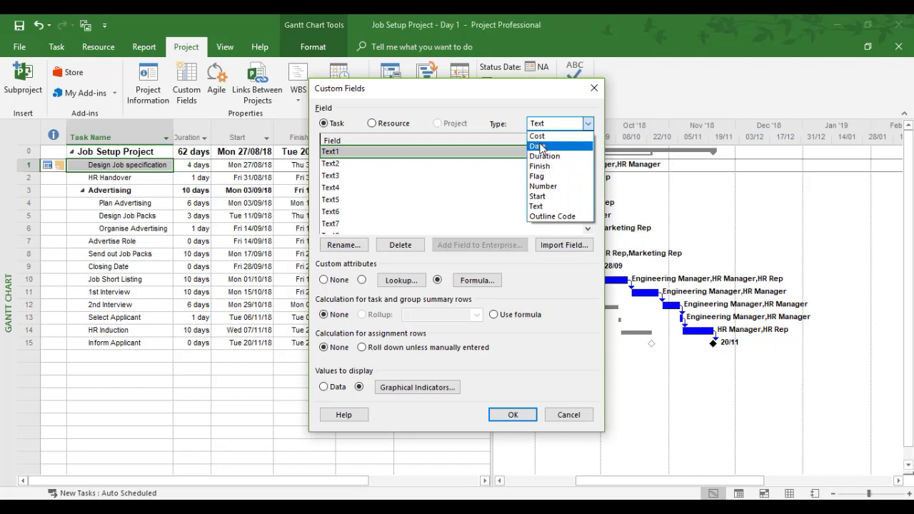
pyautogui.moveTo(537, 176)
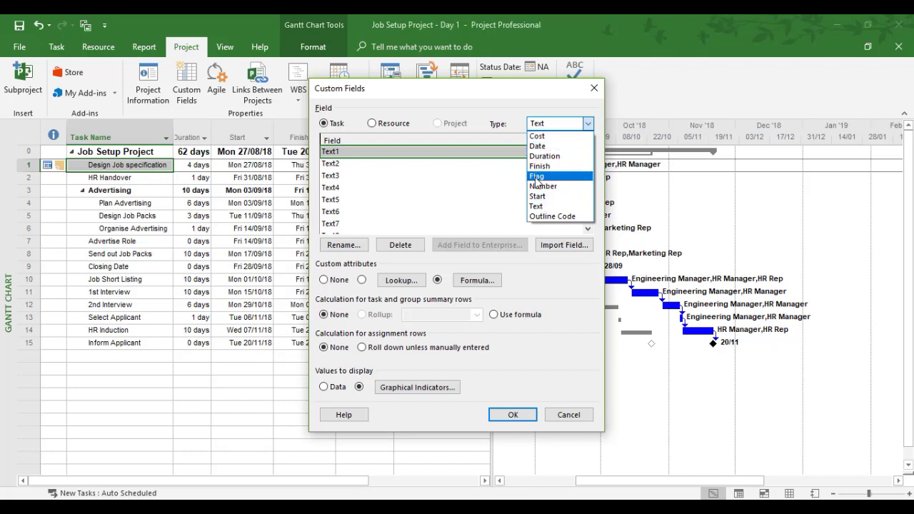
pyautogui.moveTo(537, 146)
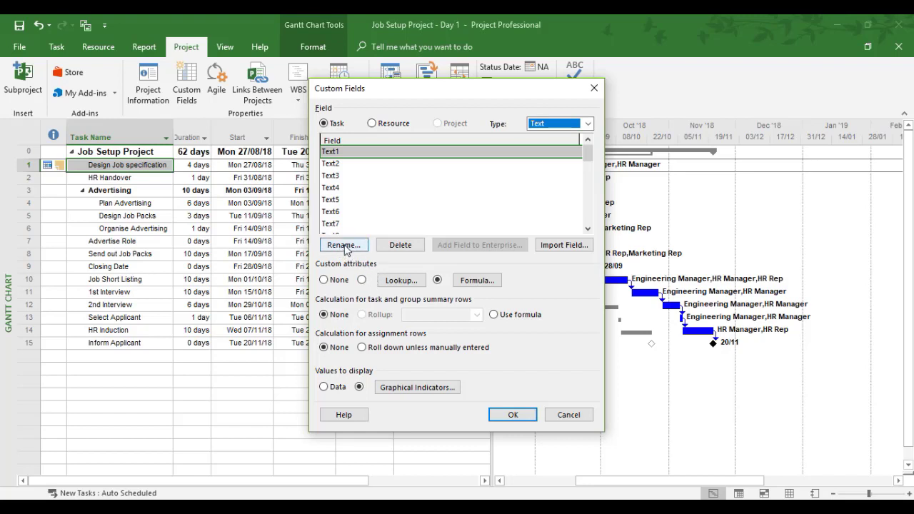
pyautogui.click(343, 246)
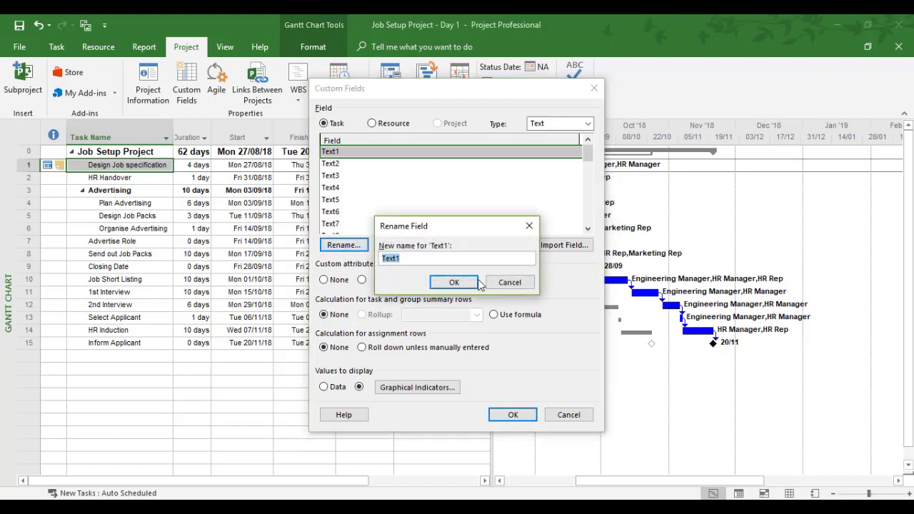
pyautogui.moveTo(435, 254)
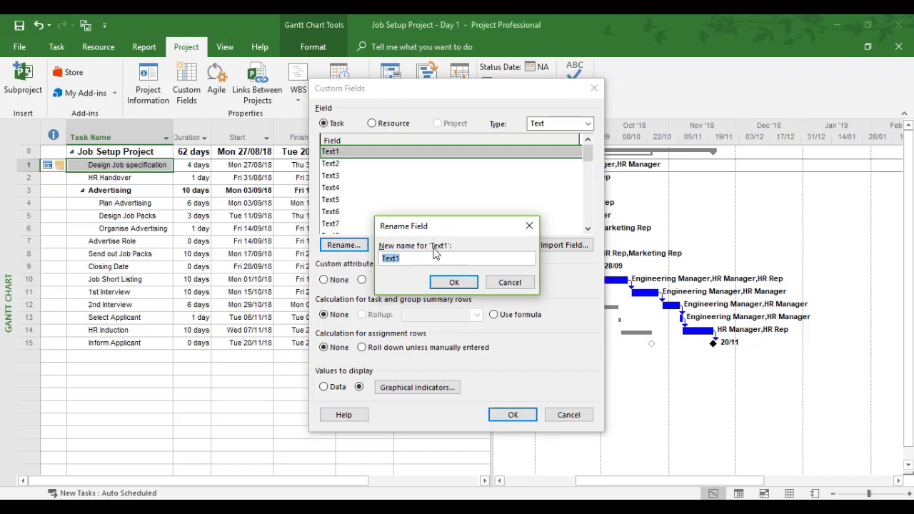
pyautogui.write('Accountability')
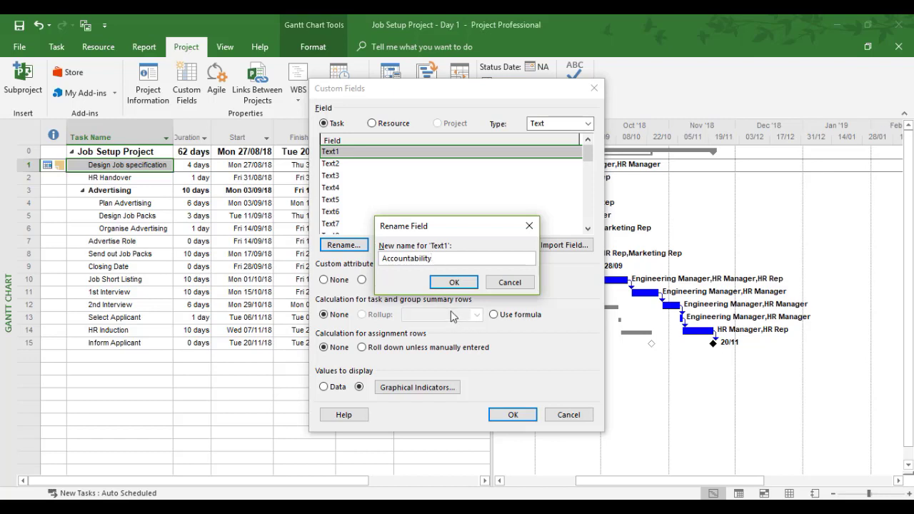
pyautogui.click(454, 282)
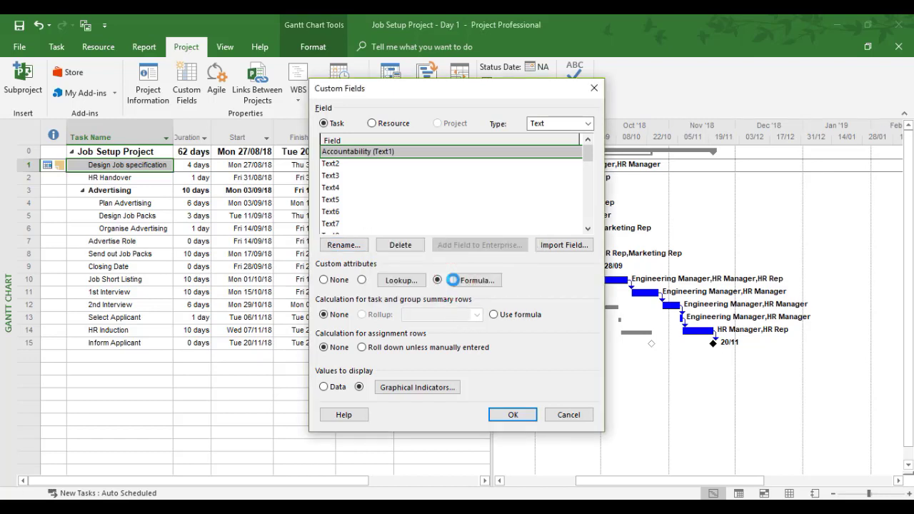
pyautogui.click(437, 280)
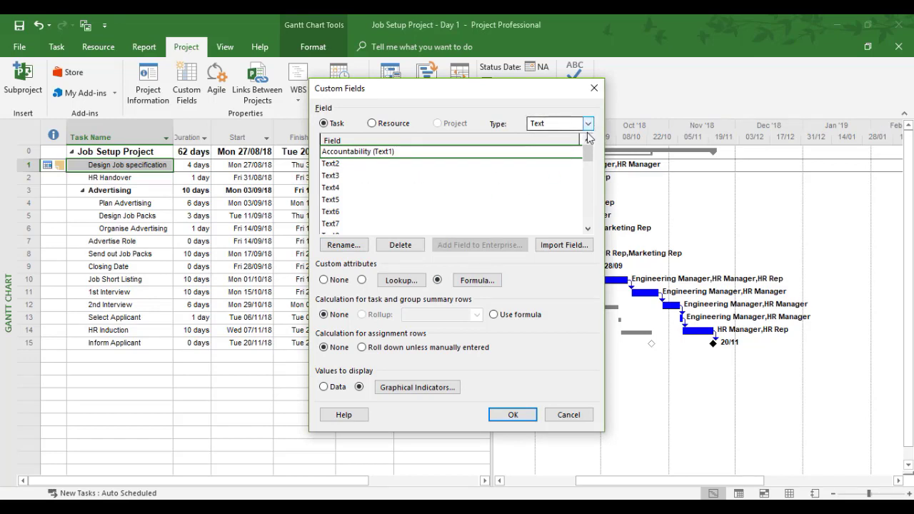
pyautogui.click(588, 230)
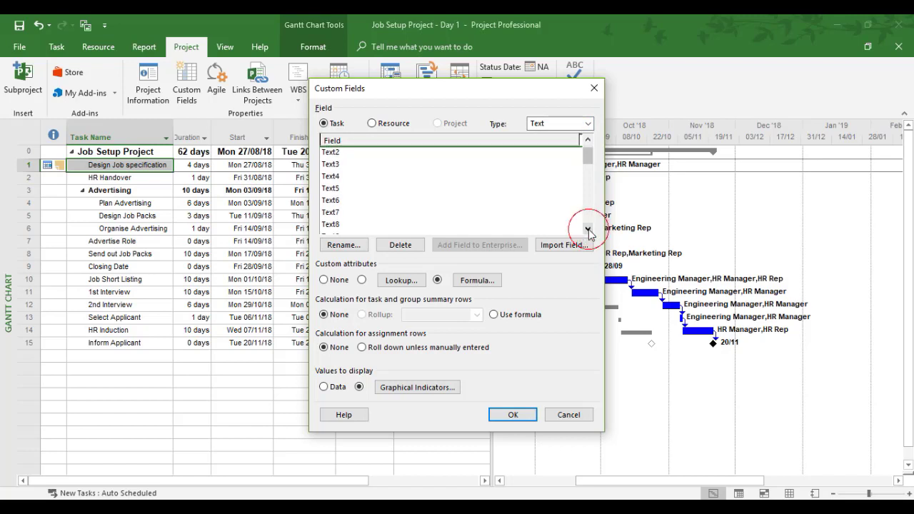
pyautogui.click(587, 229)
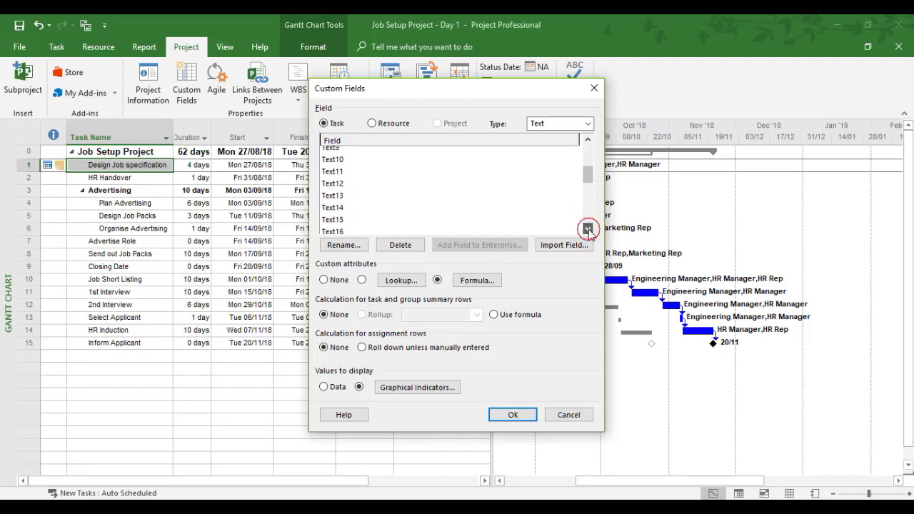
pyautogui.click(588, 229)
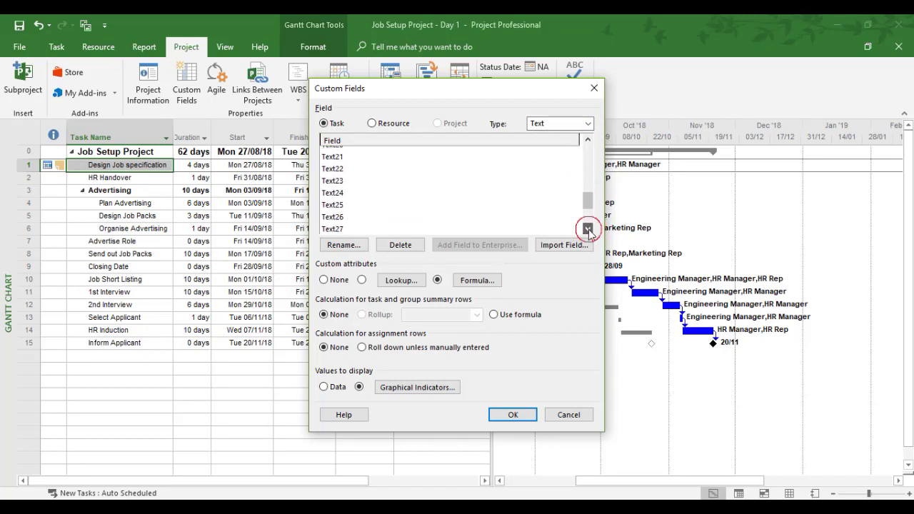
pyautogui.click(587, 229)
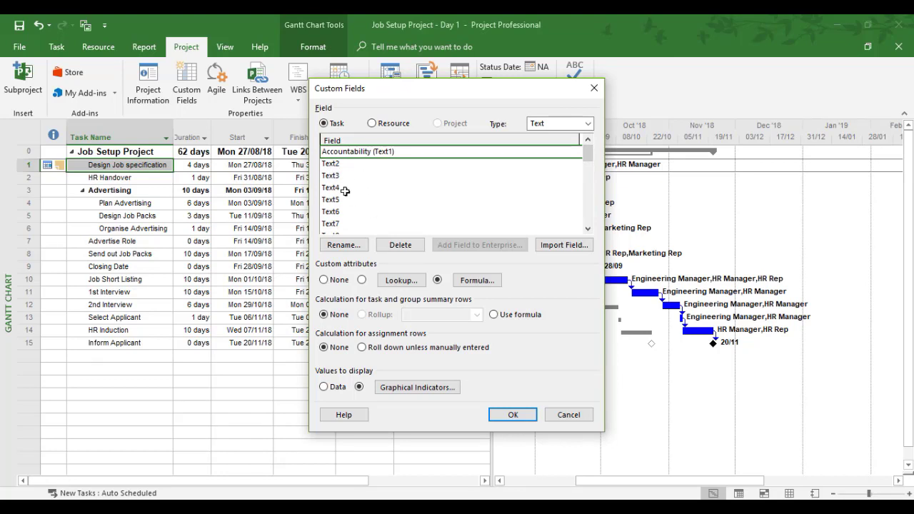
pyautogui.moveTo(397, 178)
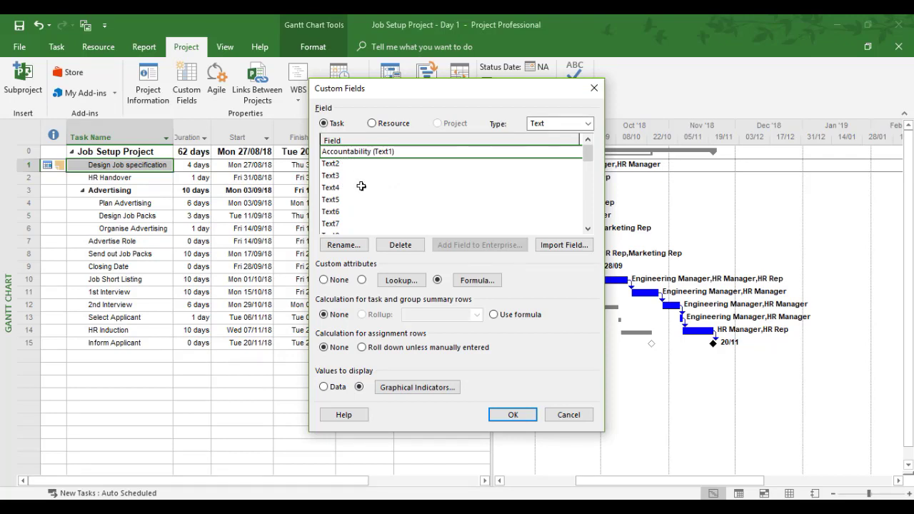
pyautogui.moveTo(360, 180)
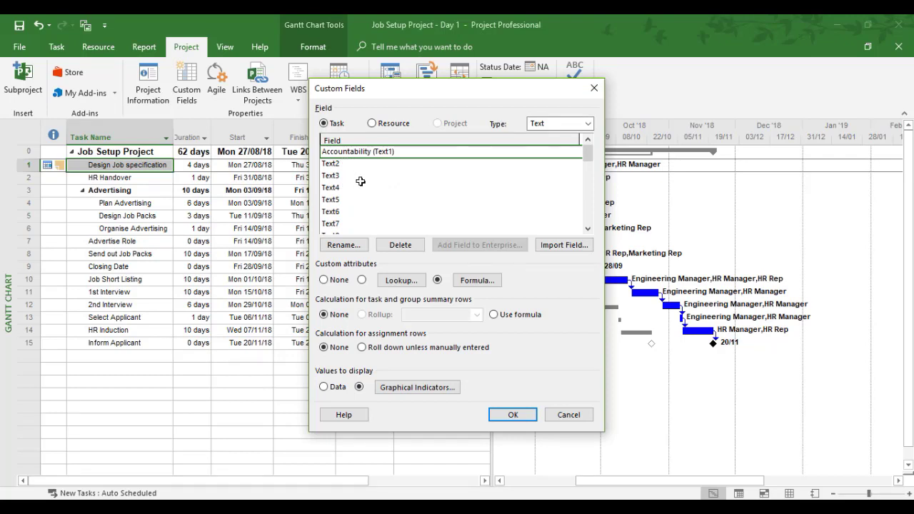
pyautogui.moveTo(448, 212)
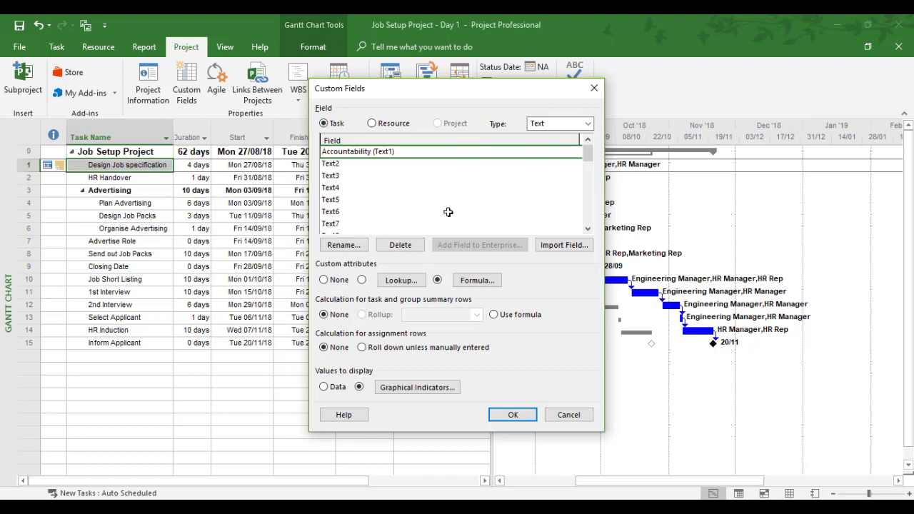
pyautogui.moveTo(361, 283)
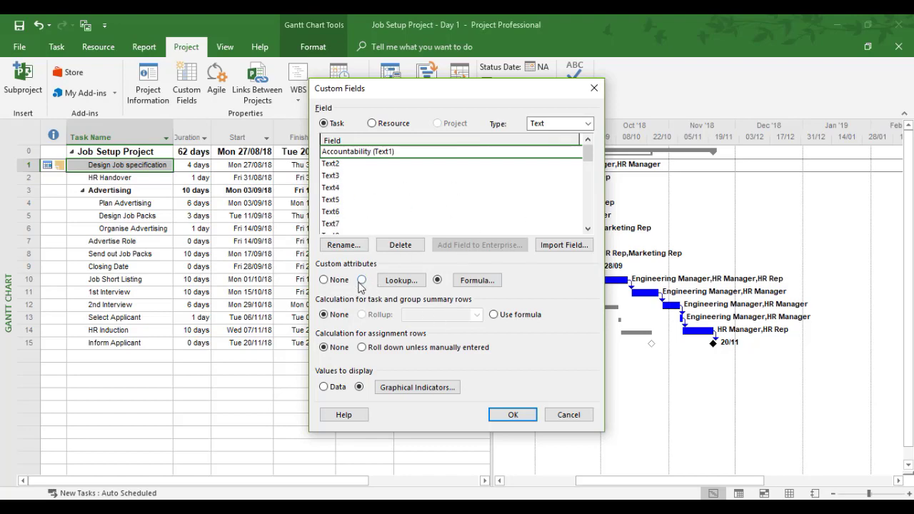
# Step: Make Accountability a lookup field, accepting the value-restriction warning
pyautogui.click(363, 279)
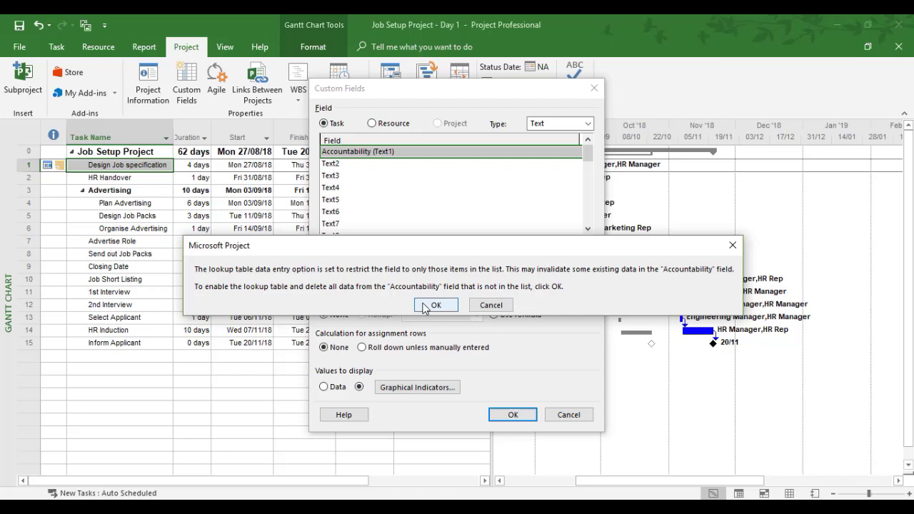
pyautogui.click(436, 306)
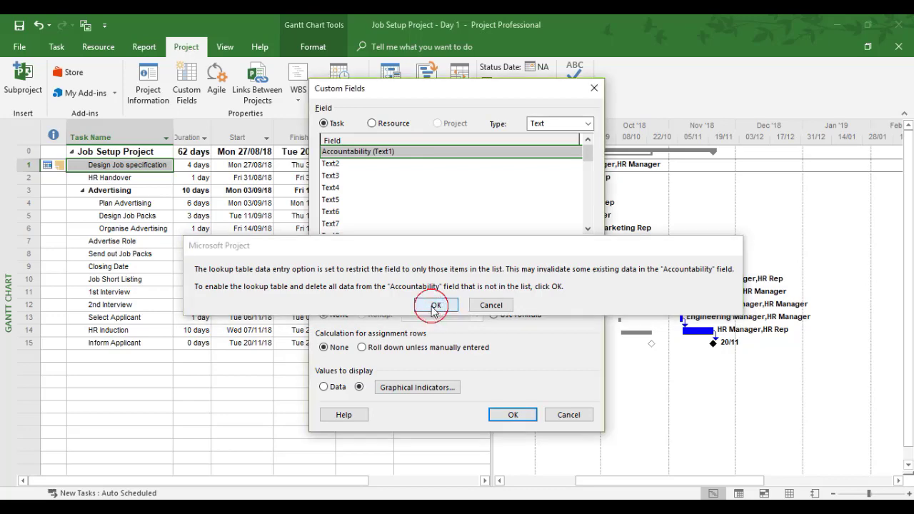
pyautogui.click(437, 306)
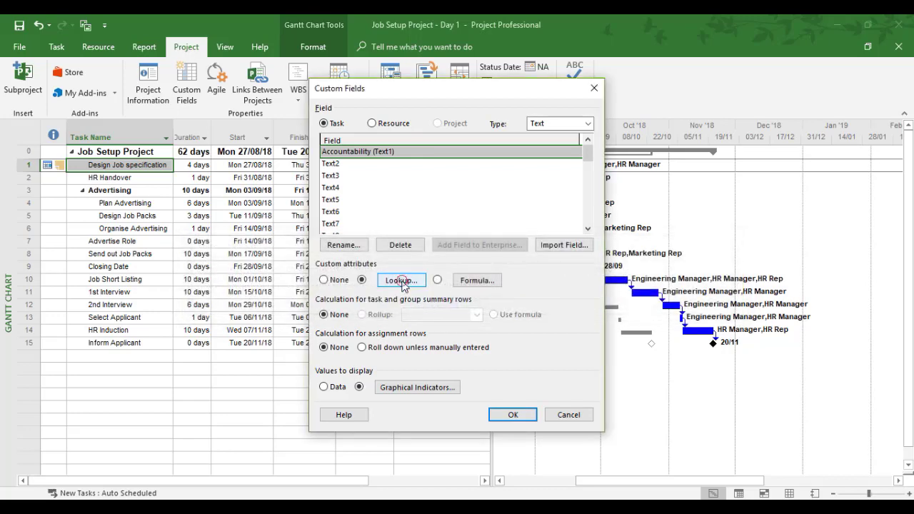
# Step: Enter Engineering Manager and HR Manager as the lookup values and close the editor
pyautogui.click(400, 280)
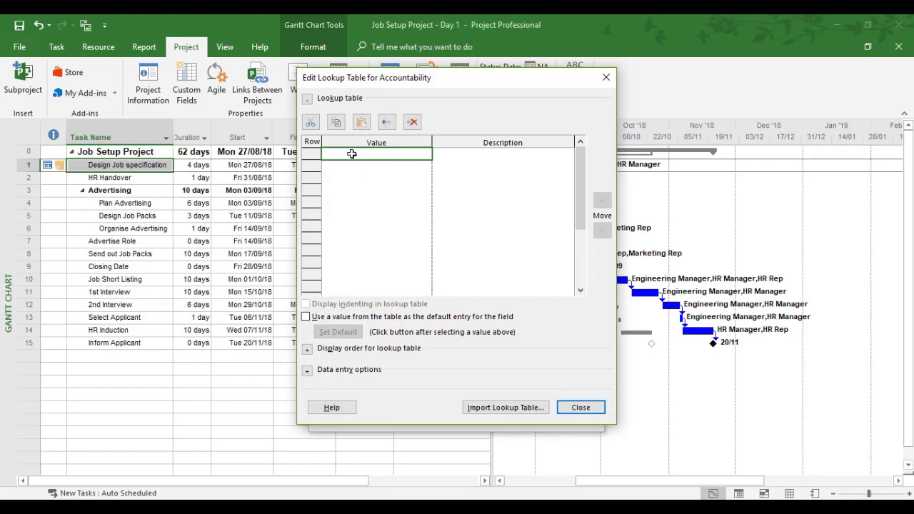
pyautogui.write('En')
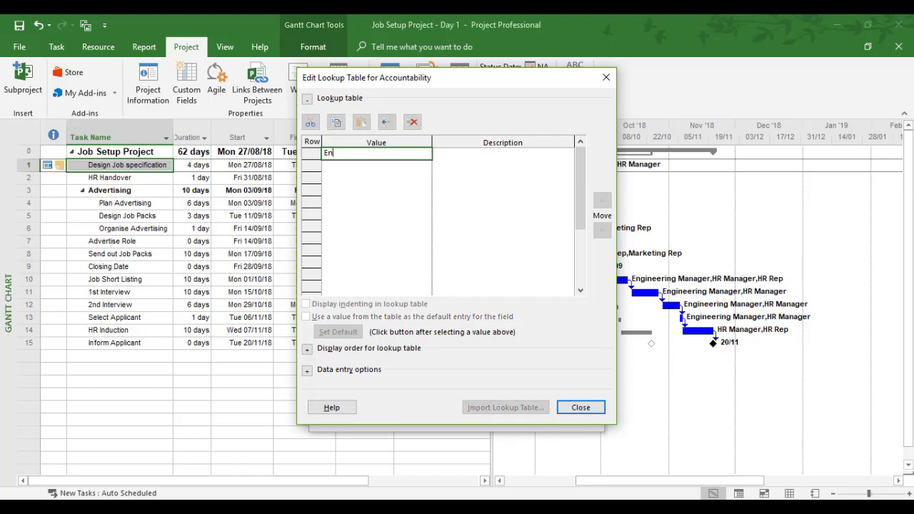
pyautogui.write('gineering')
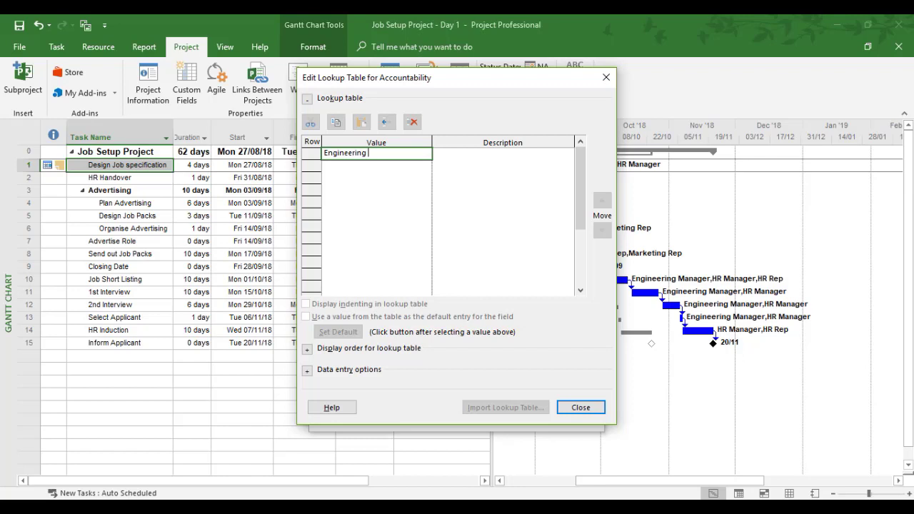
pyautogui.write('Manager')
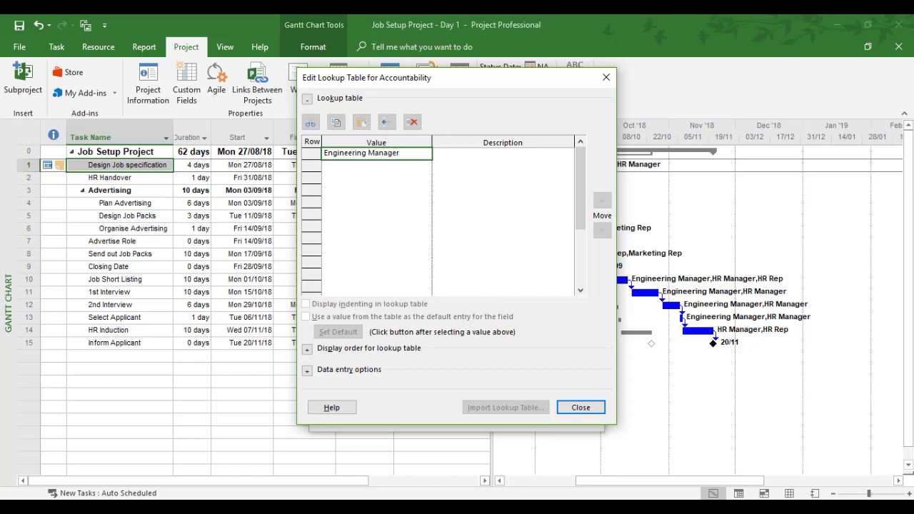
pyautogui.click(374, 166)
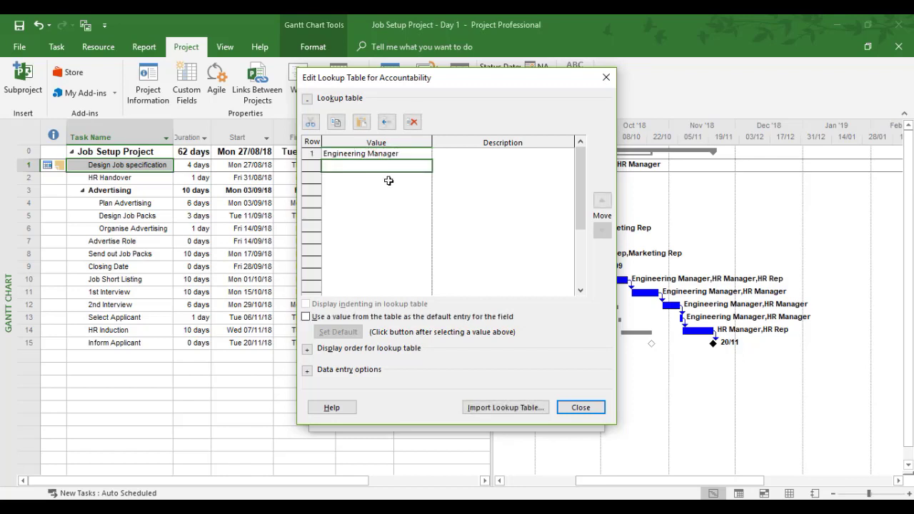
pyautogui.write('HR')
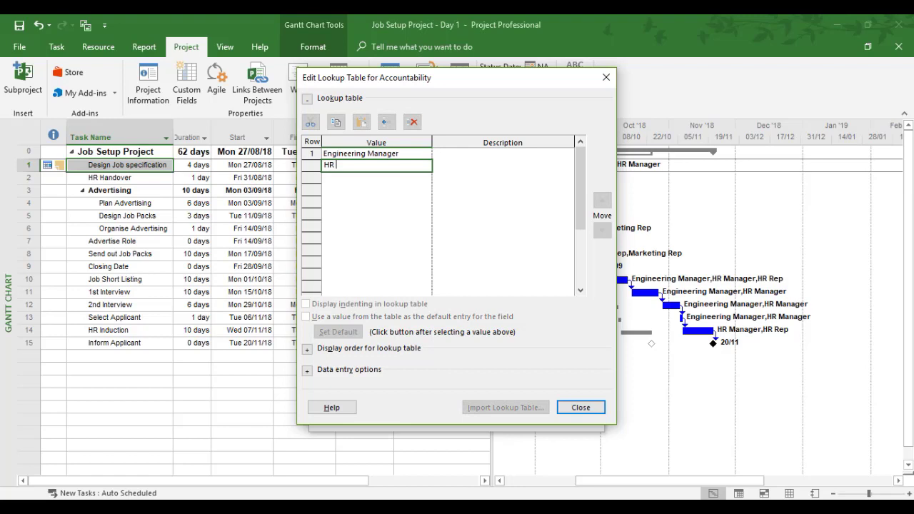
pyautogui.write('Manager')
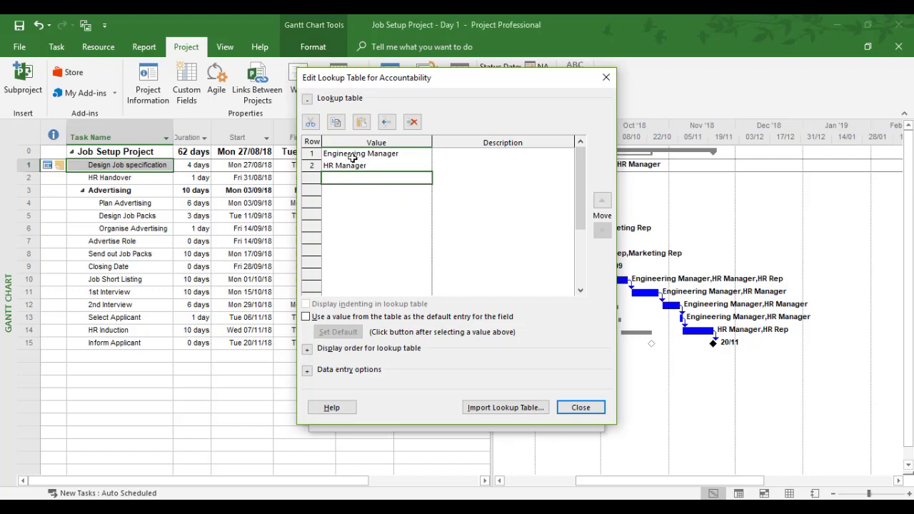
pyautogui.moveTo(372, 223)
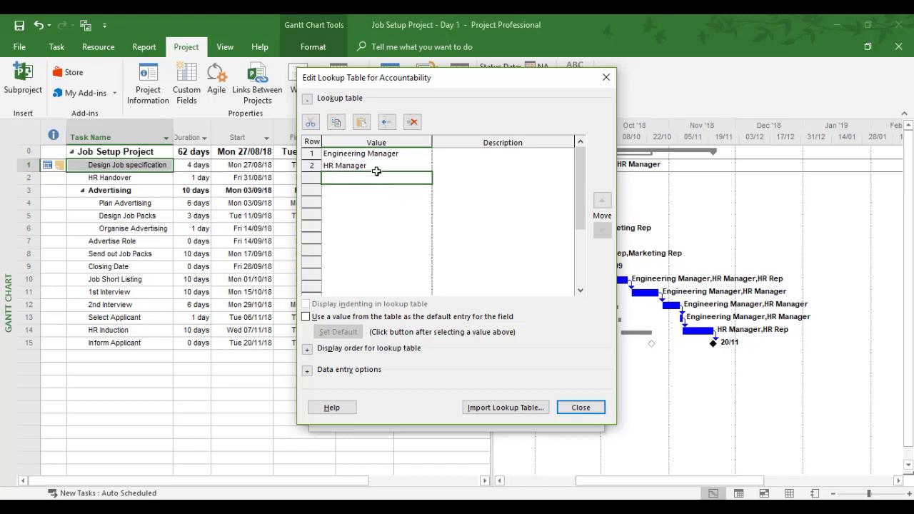
pyautogui.moveTo(357, 243)
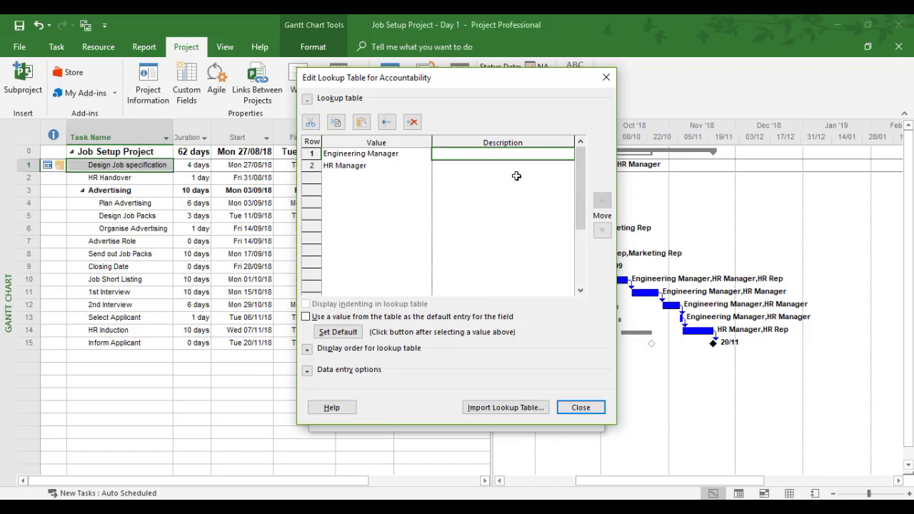
pyautogui.click(350, 154)
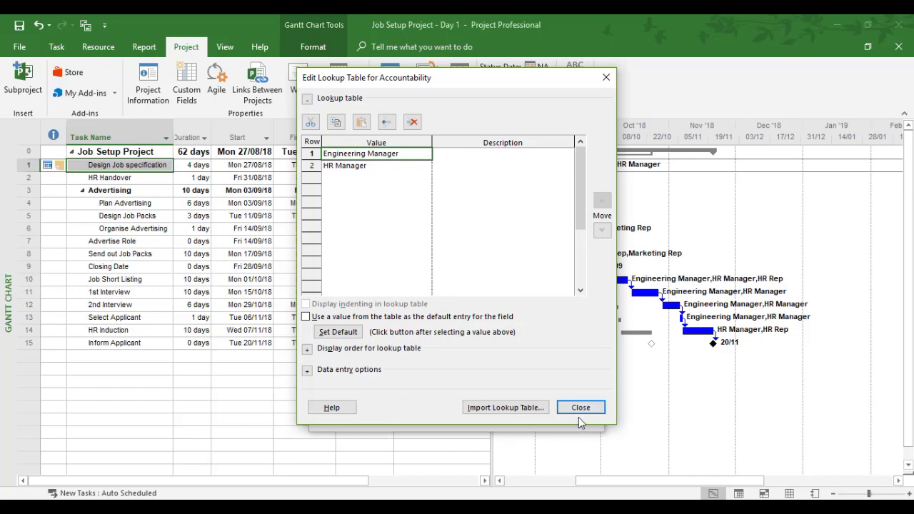
pyautogui.moveTo(565, 379)
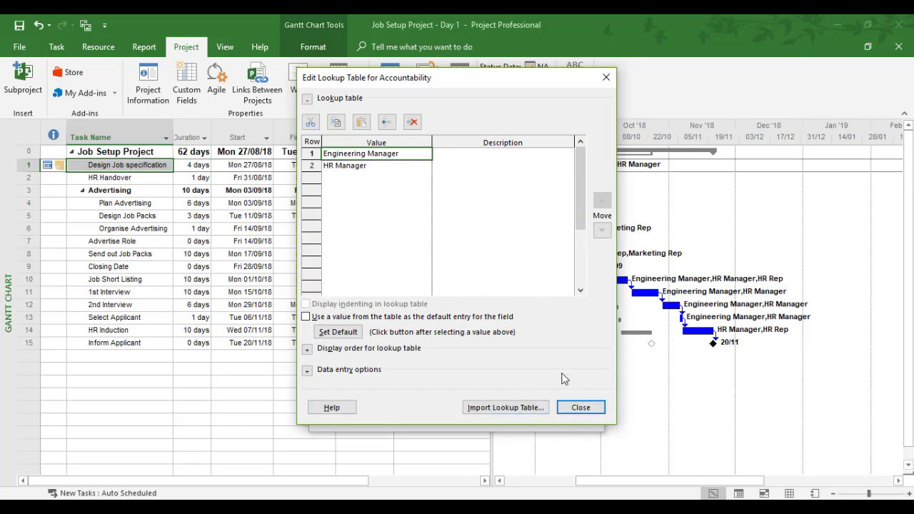
pyautogui.moveTo(537, 393)
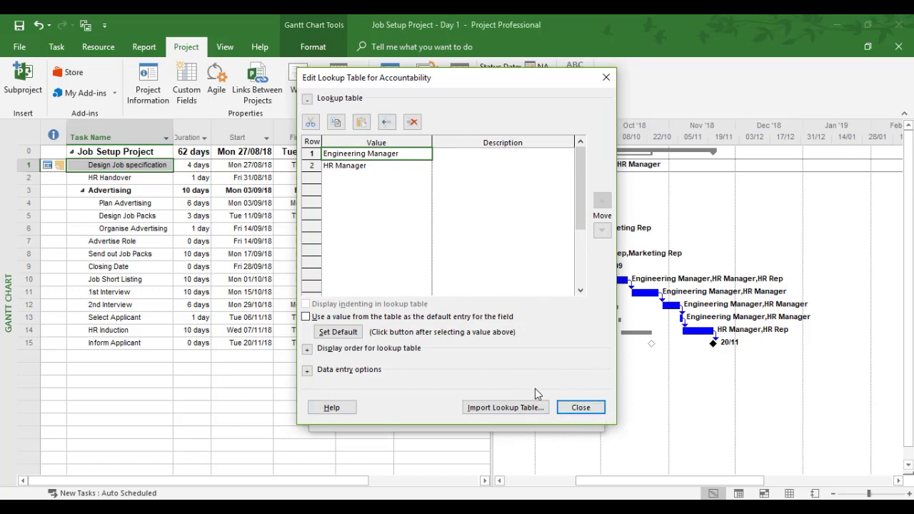
pyautogui.click(580, 407)
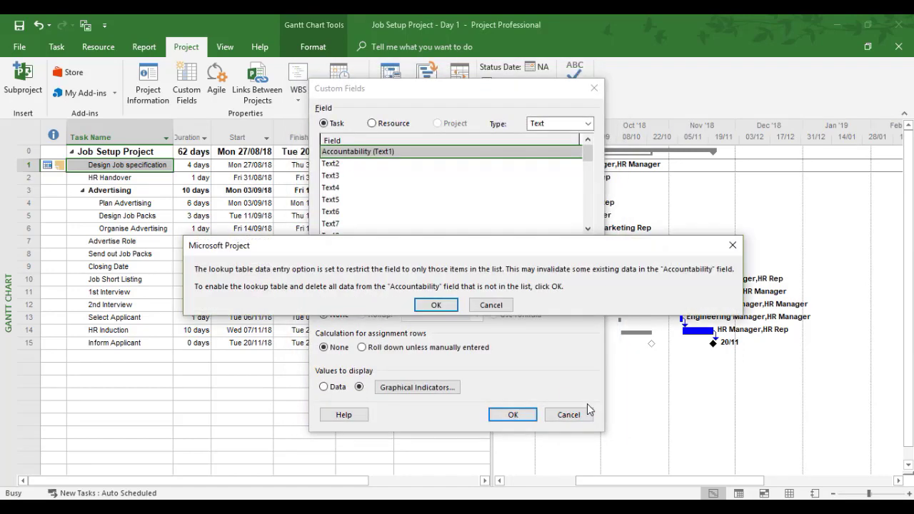
# Step: Dismiss the warning, view graphical indicators unchanged, and confirm the Accountability field
pyautogui.click(435, 304)
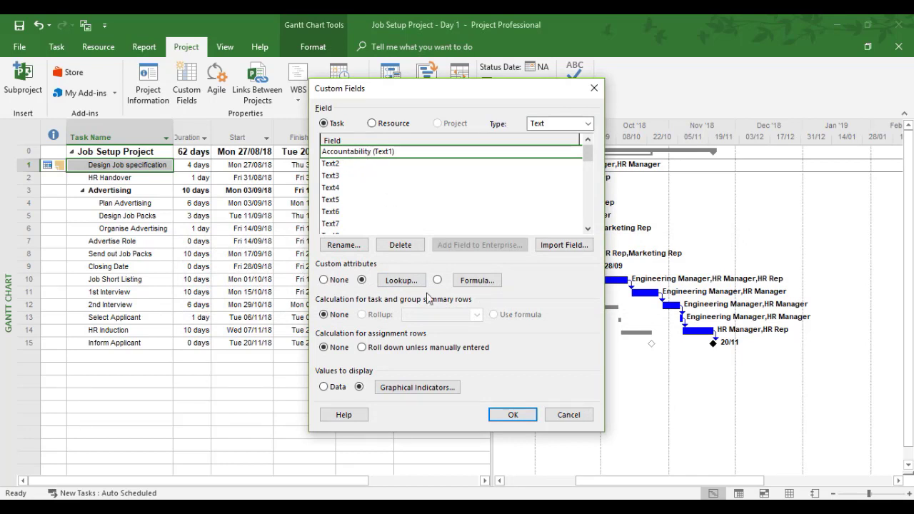
pyautogui.moveTo(512, 414)
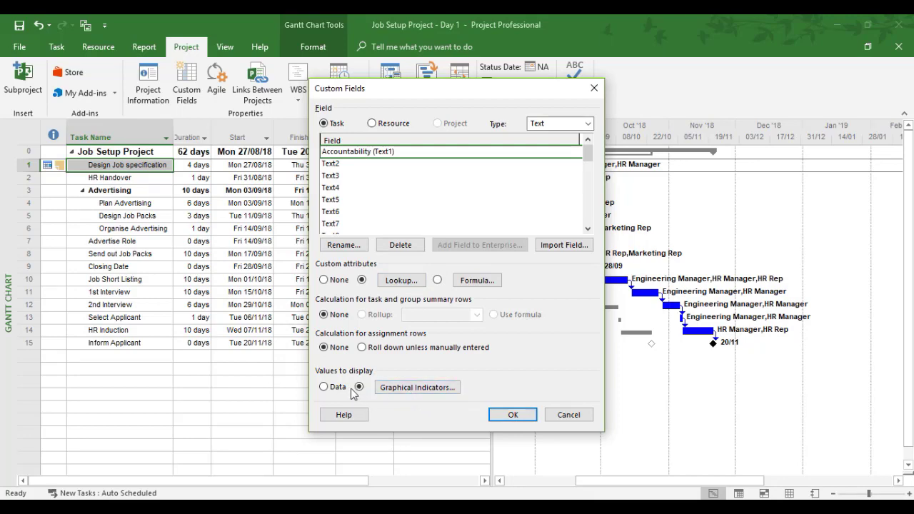
pyautogui.moveTo(428, 392)
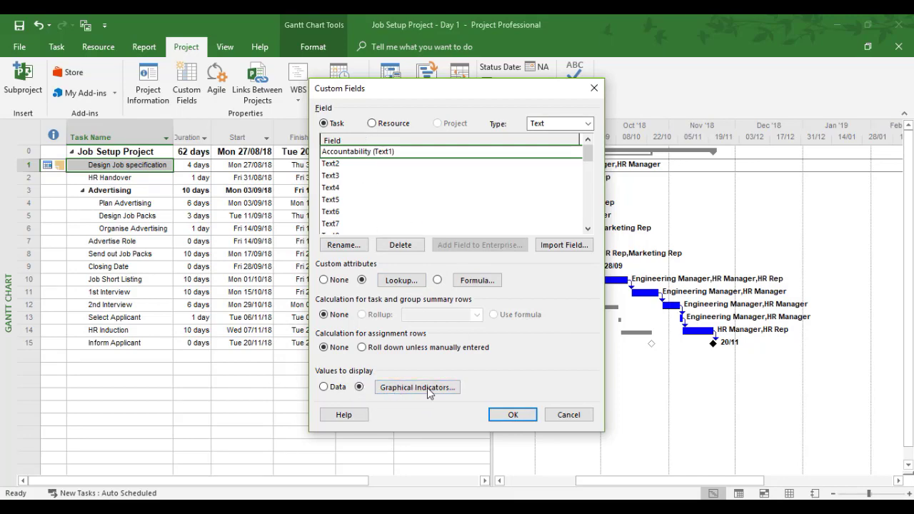
pyautogui.click(417, 387)
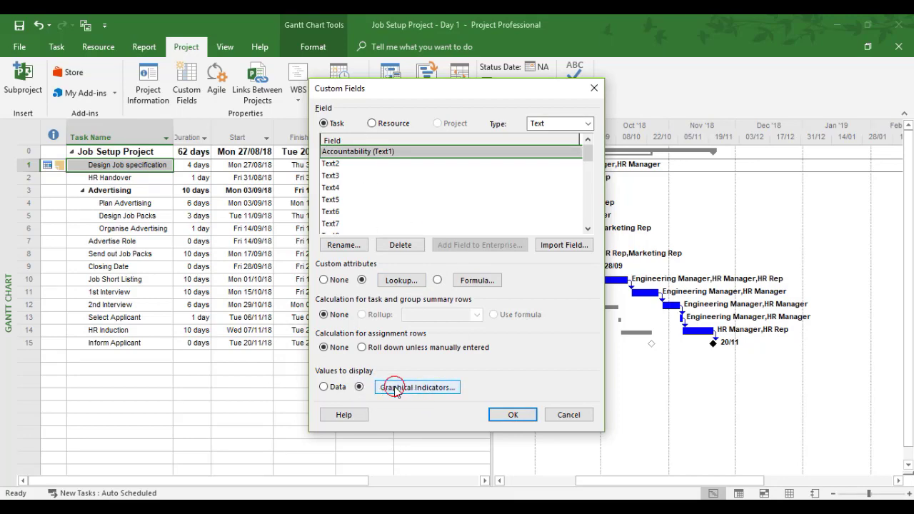
pyautogui.click(417, 387)
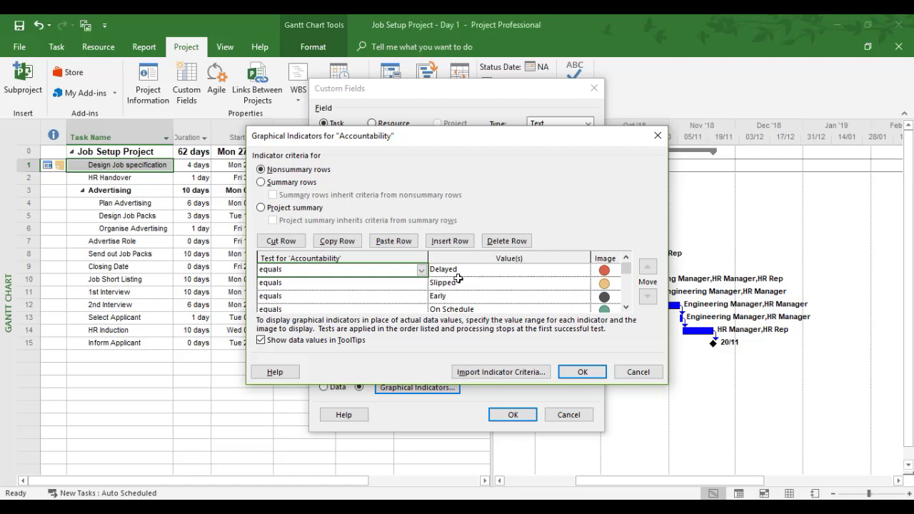
pyautogui.moveTo(457, 295)
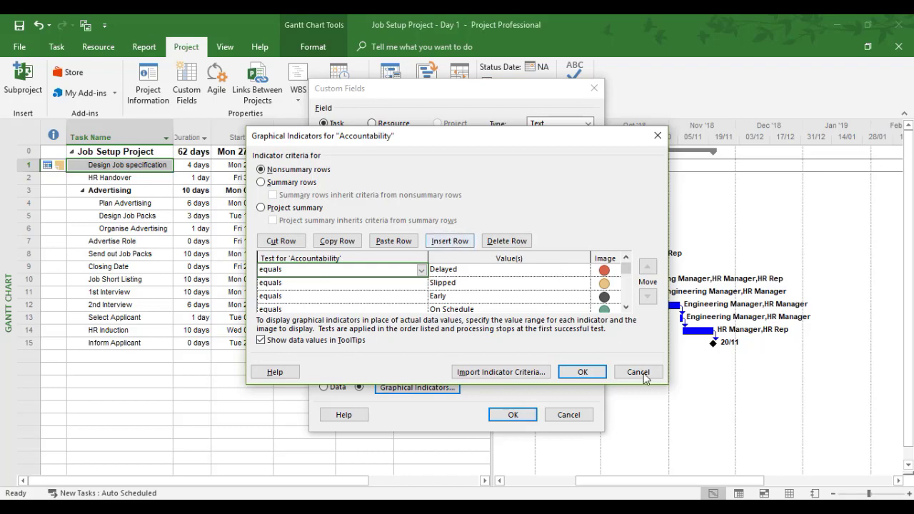
pyautogui.click(637, 371)
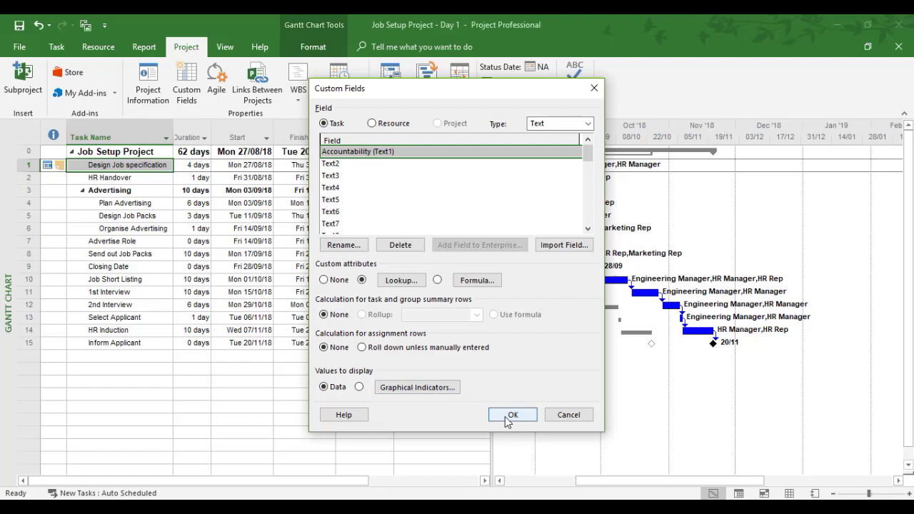
pyautogui.click(511, 414)
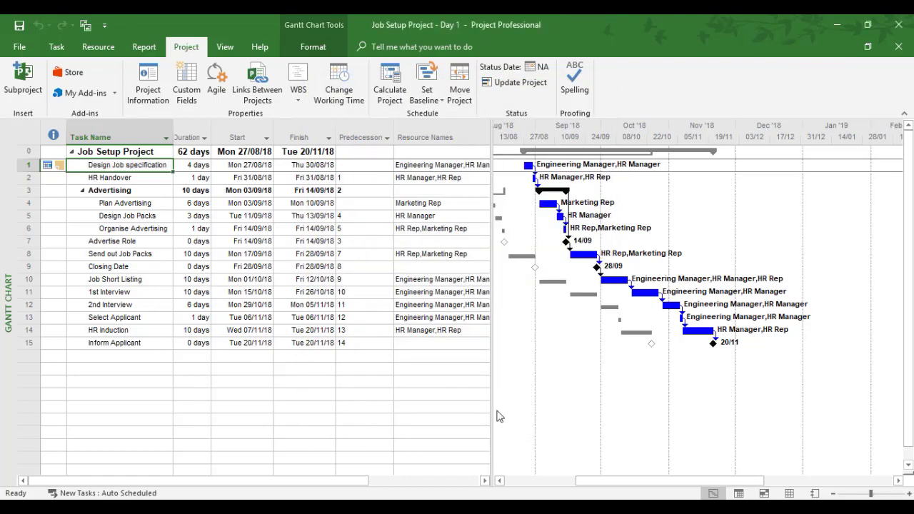
pyautogui.moveTo(390, 149)
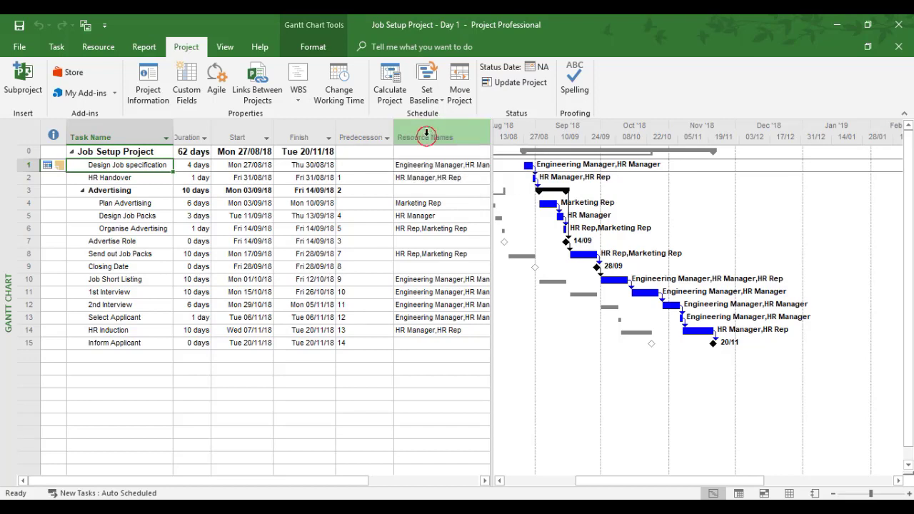
# Step: Insert an Accountability (Text1) column before Resource Names
pyautogui.click(425, 138)
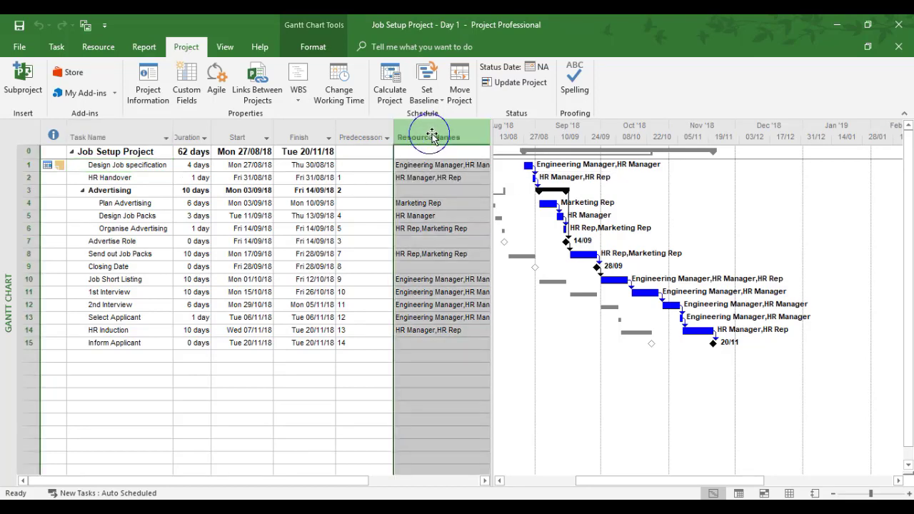
pyautogui.rightClick(434, 137)
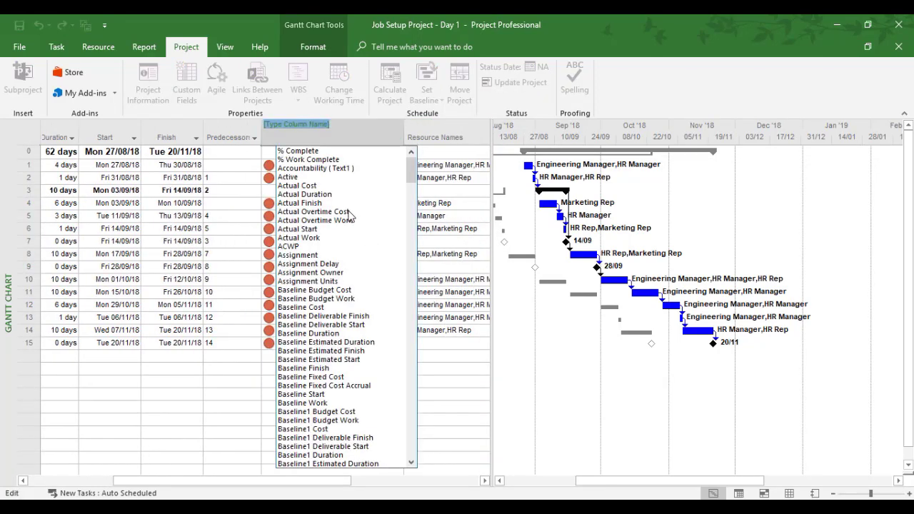
pyautogui.moveTo(331, 268)
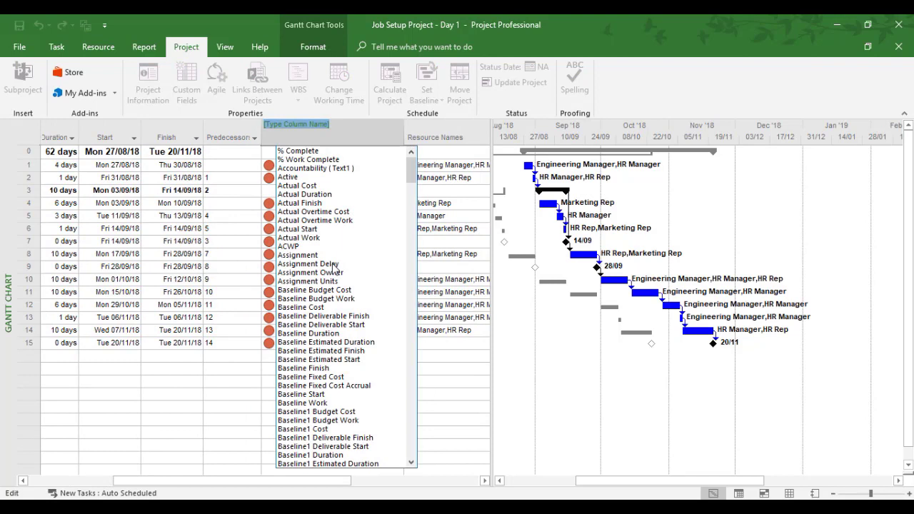
pyautogui.moveTo(326, 365)
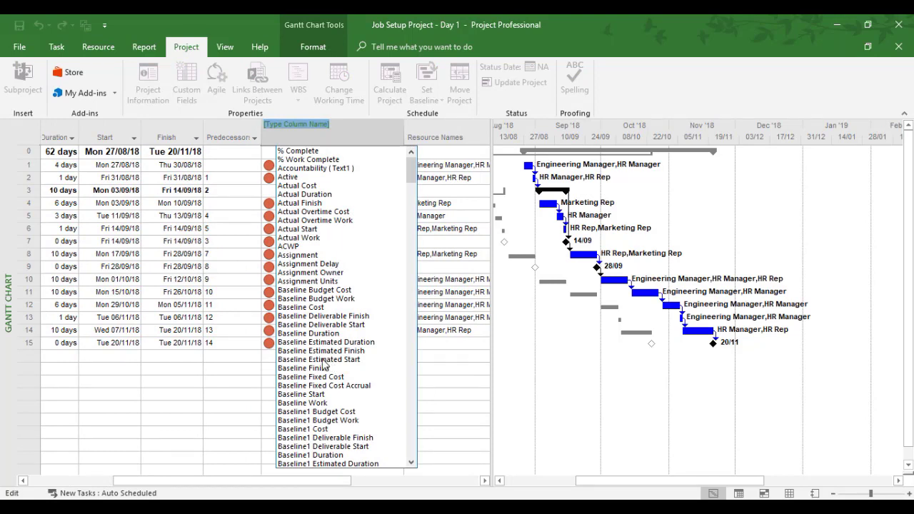
pyautogui.moveTo(286, 168)
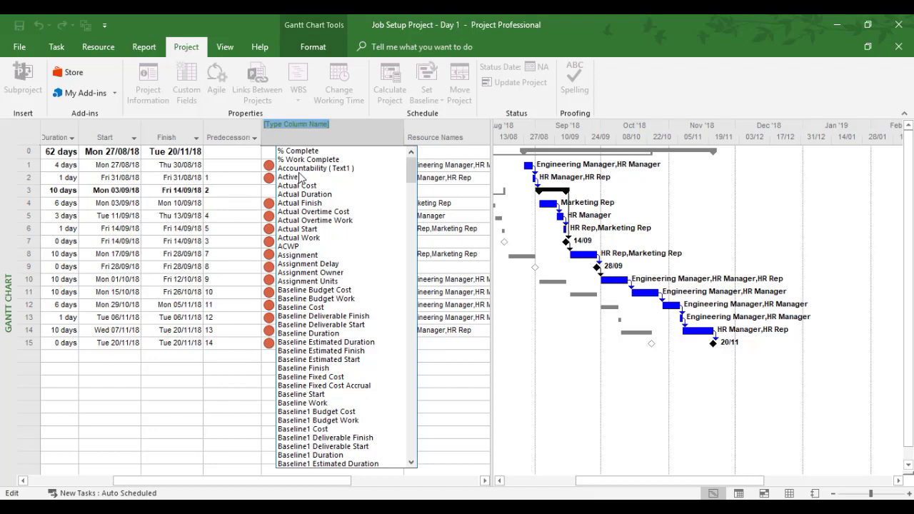
pyautogui.click(315, 168)
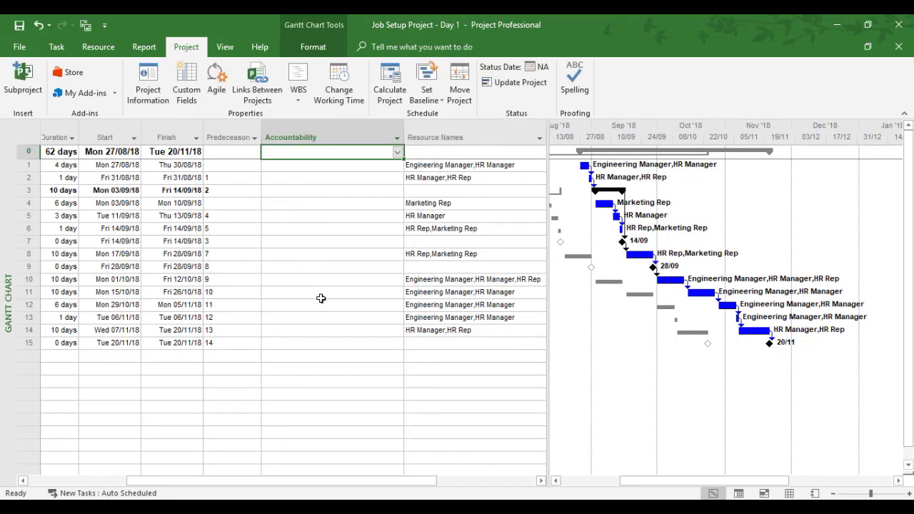
pyautogui.moveTo(326, 295)
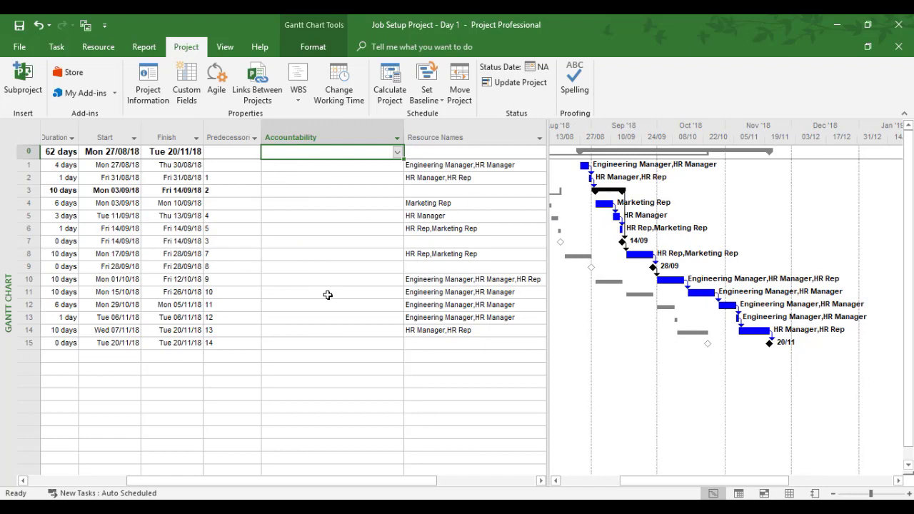
pyautogui.moveTo(359, 257)
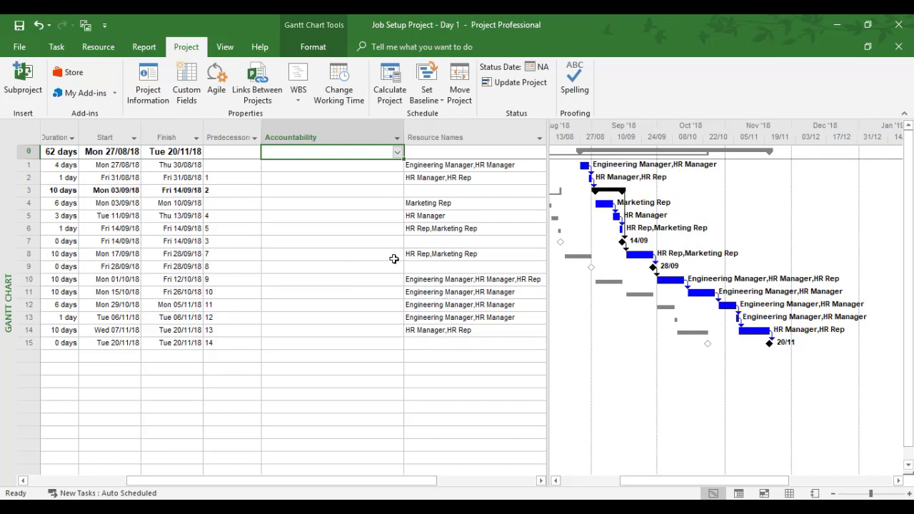
# Step: Set the project summary and Design Job specification to Engineering Manager
pyautogui.click(396, 151)
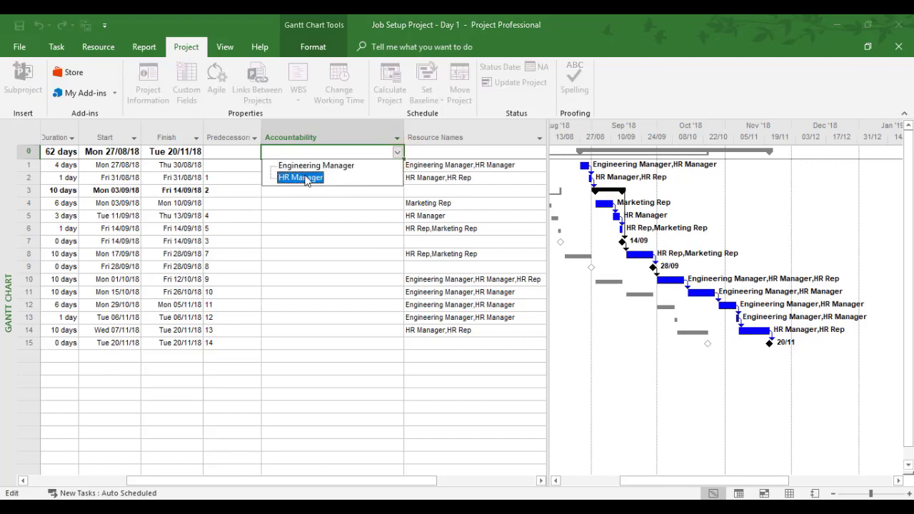
pyautogui.click(317, 166)
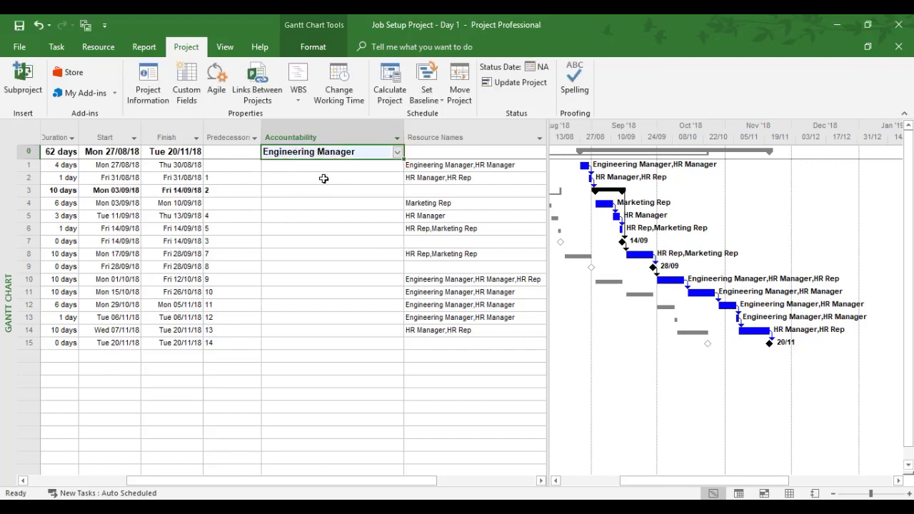
pyautogui.moveTo(317, 485)
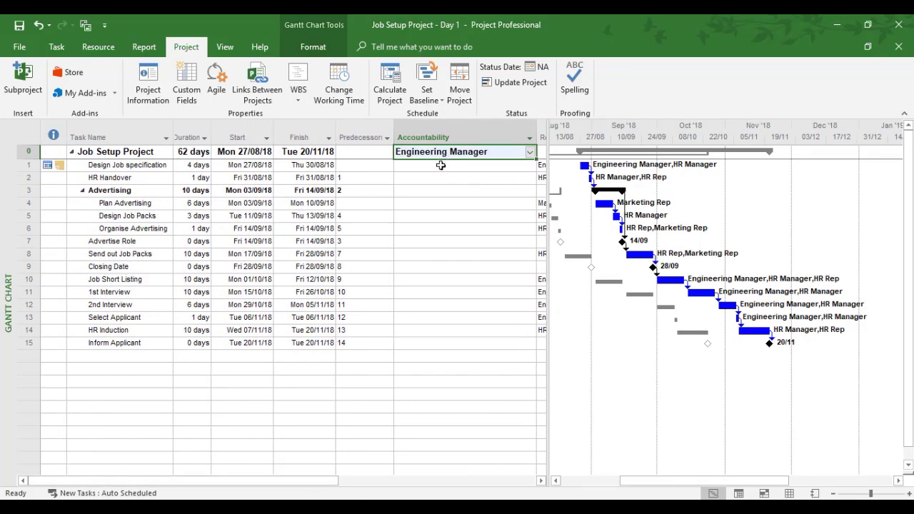
pyautogui.click(529, 152)
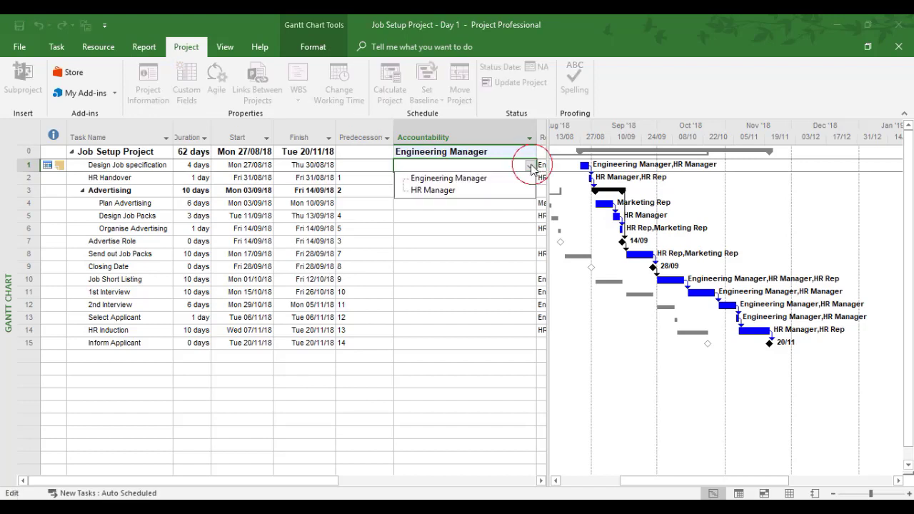
pyautogui.click(446, 177)
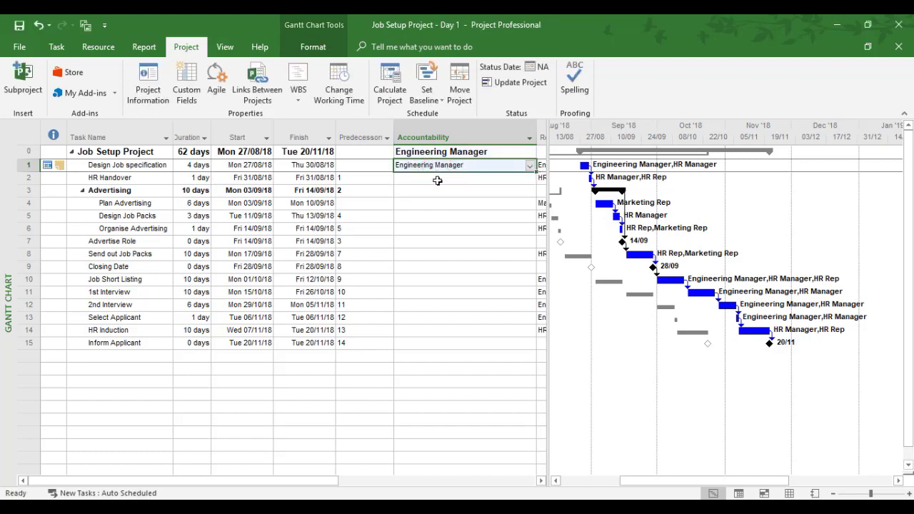
pyautogui.click(464, 178)
pyautogui.write('HR Manager')
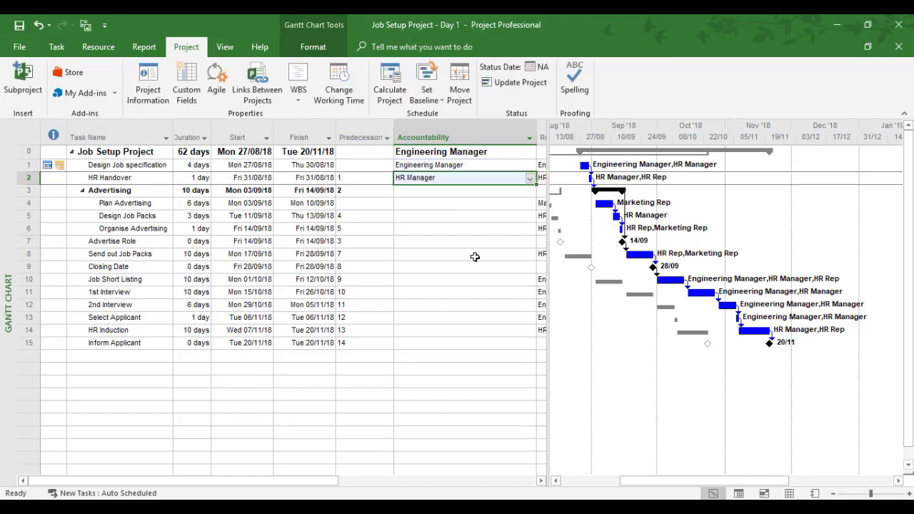
pyautogui.moveTo(520, 208)
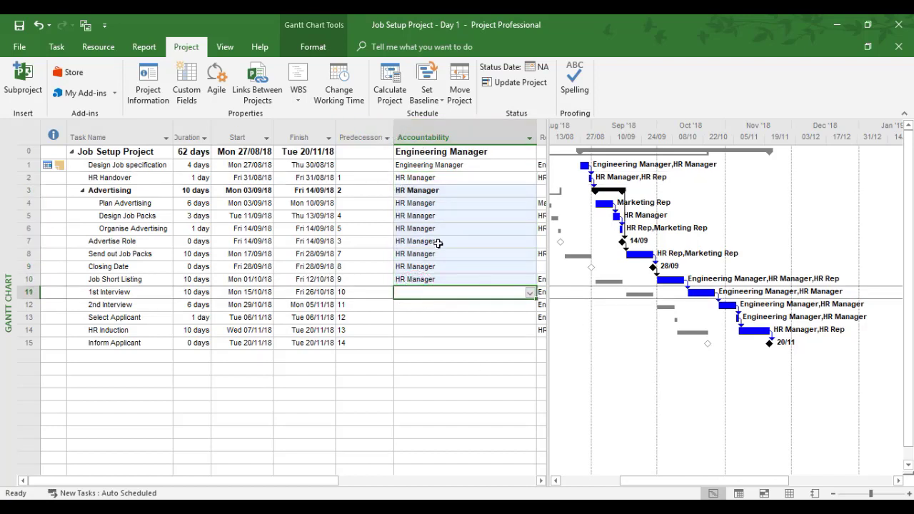
pyautogui.moveTo(550, 351)
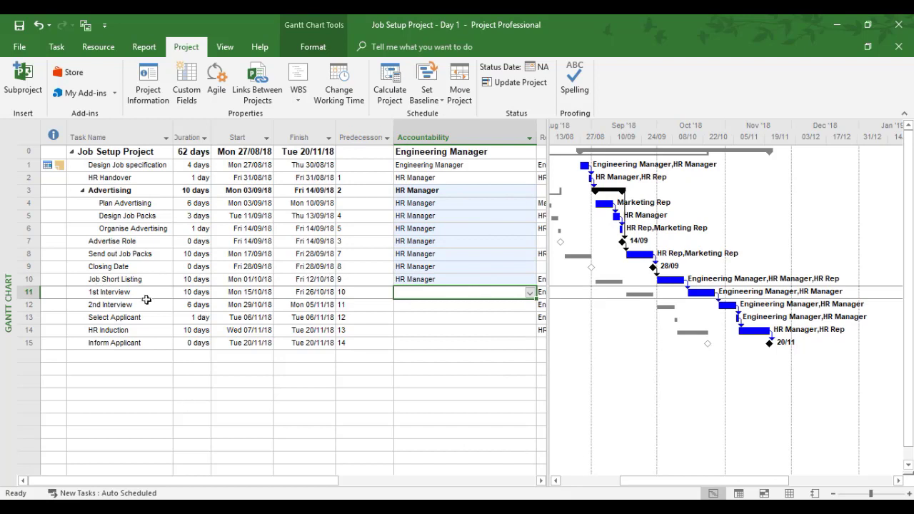
pyautogui.moveTo(185, 81)
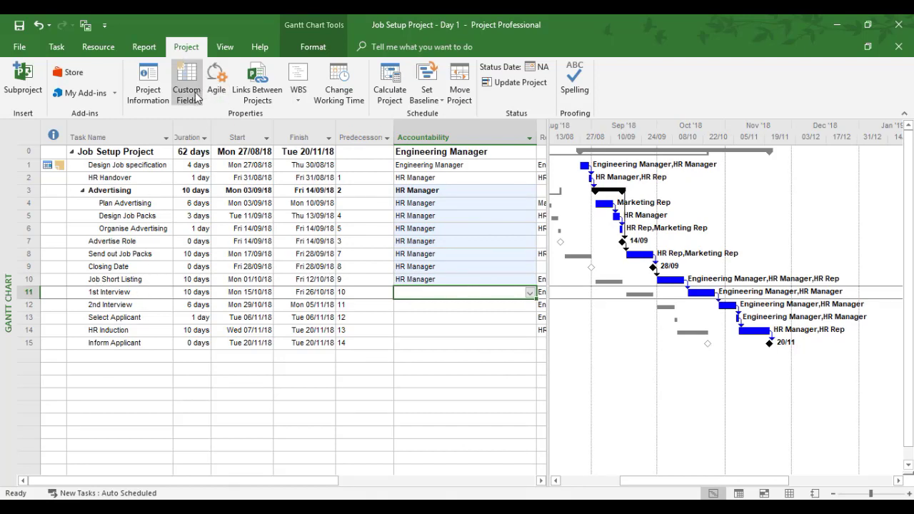
pyautogui.moveTo(185, 82)
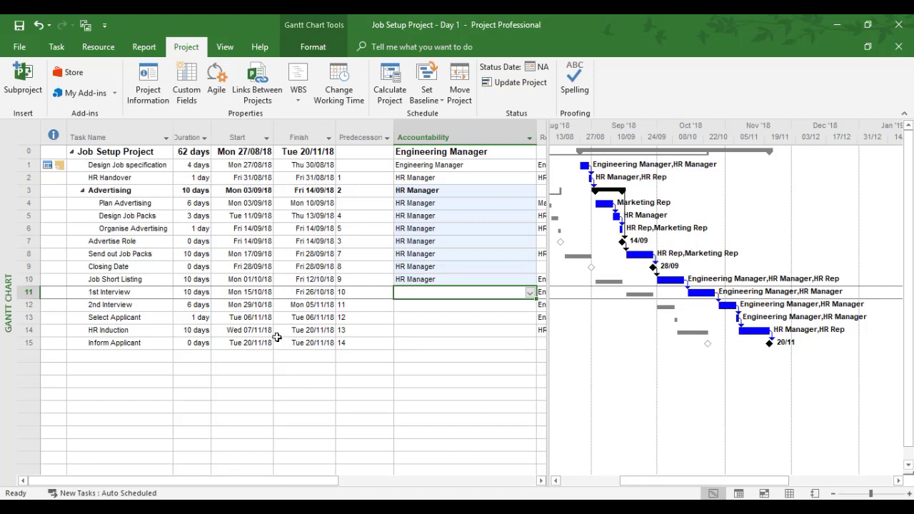
pyautogui.moveTo(239, 379)
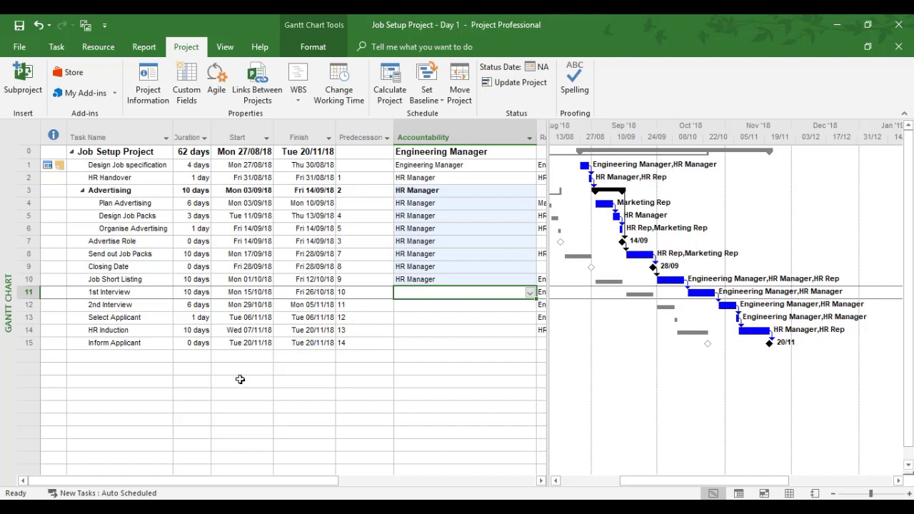
pyautogui.moveTo(251, 374)
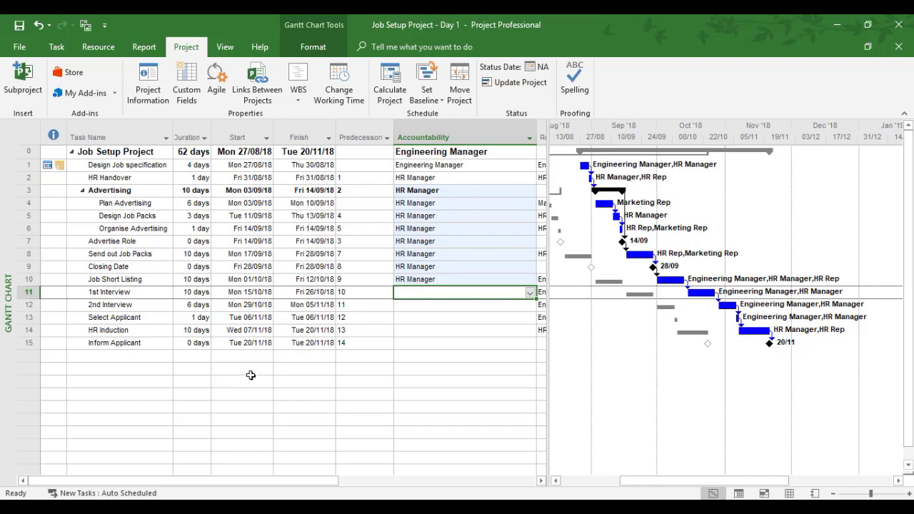
pyautogui.moveTo(181, 383)
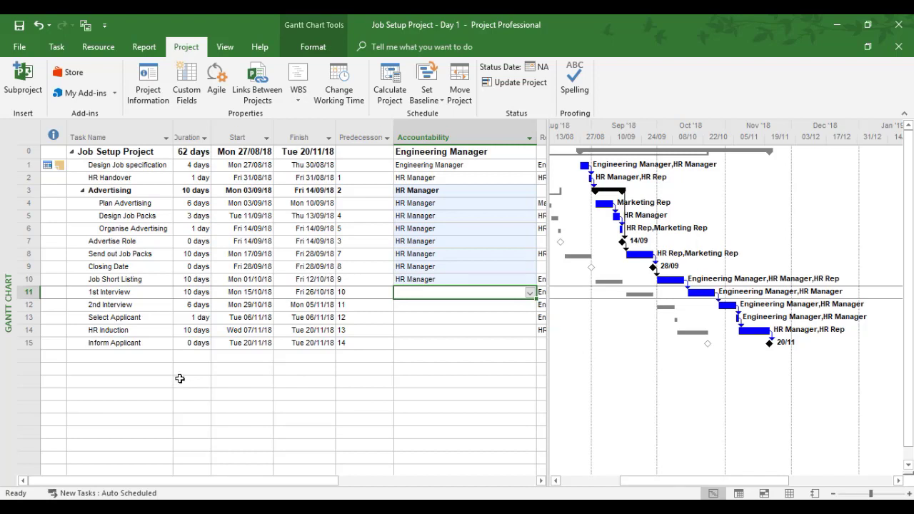
pyautogui.moveTo(406, 278)
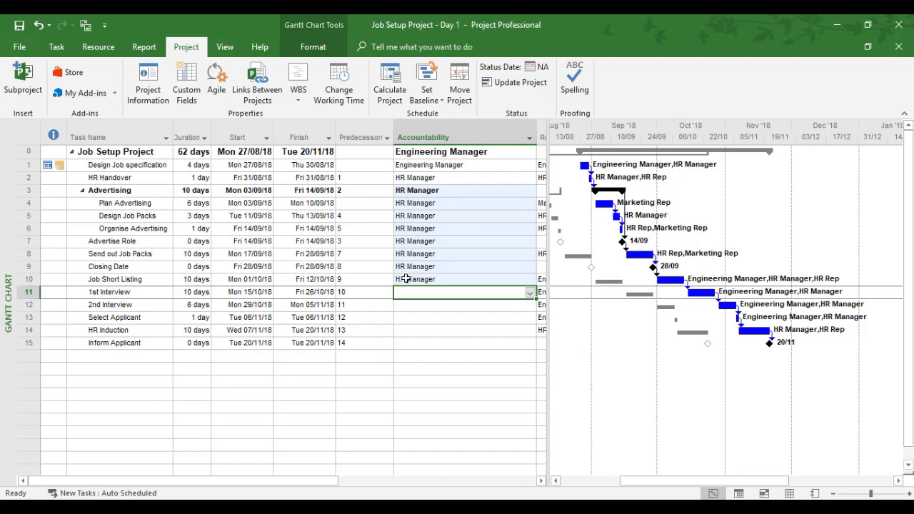
pyautogui.moveTo(437, 369)
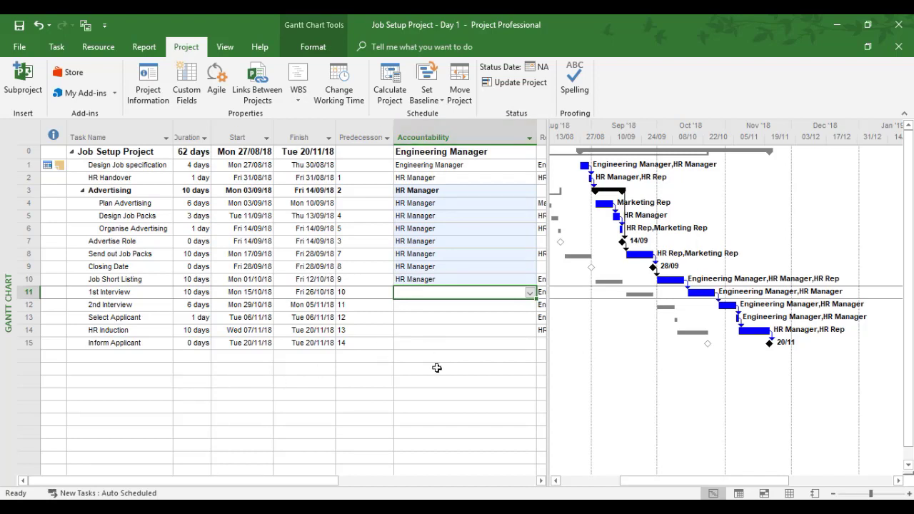